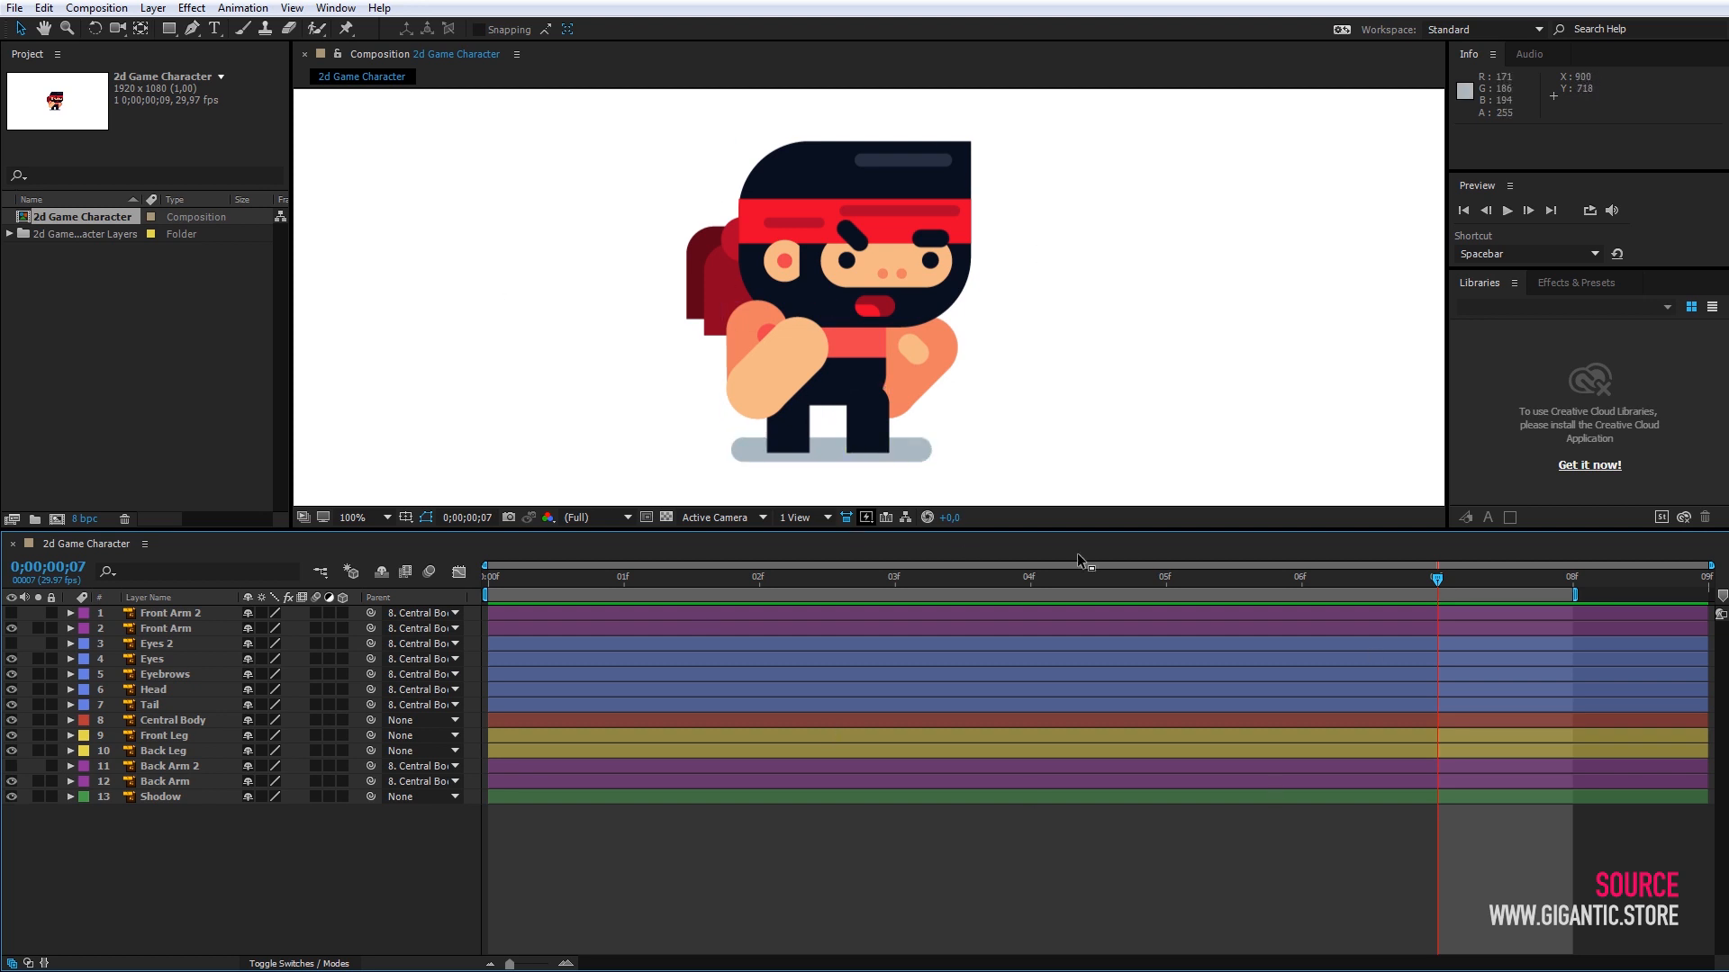
mouse_move(1197, 363)
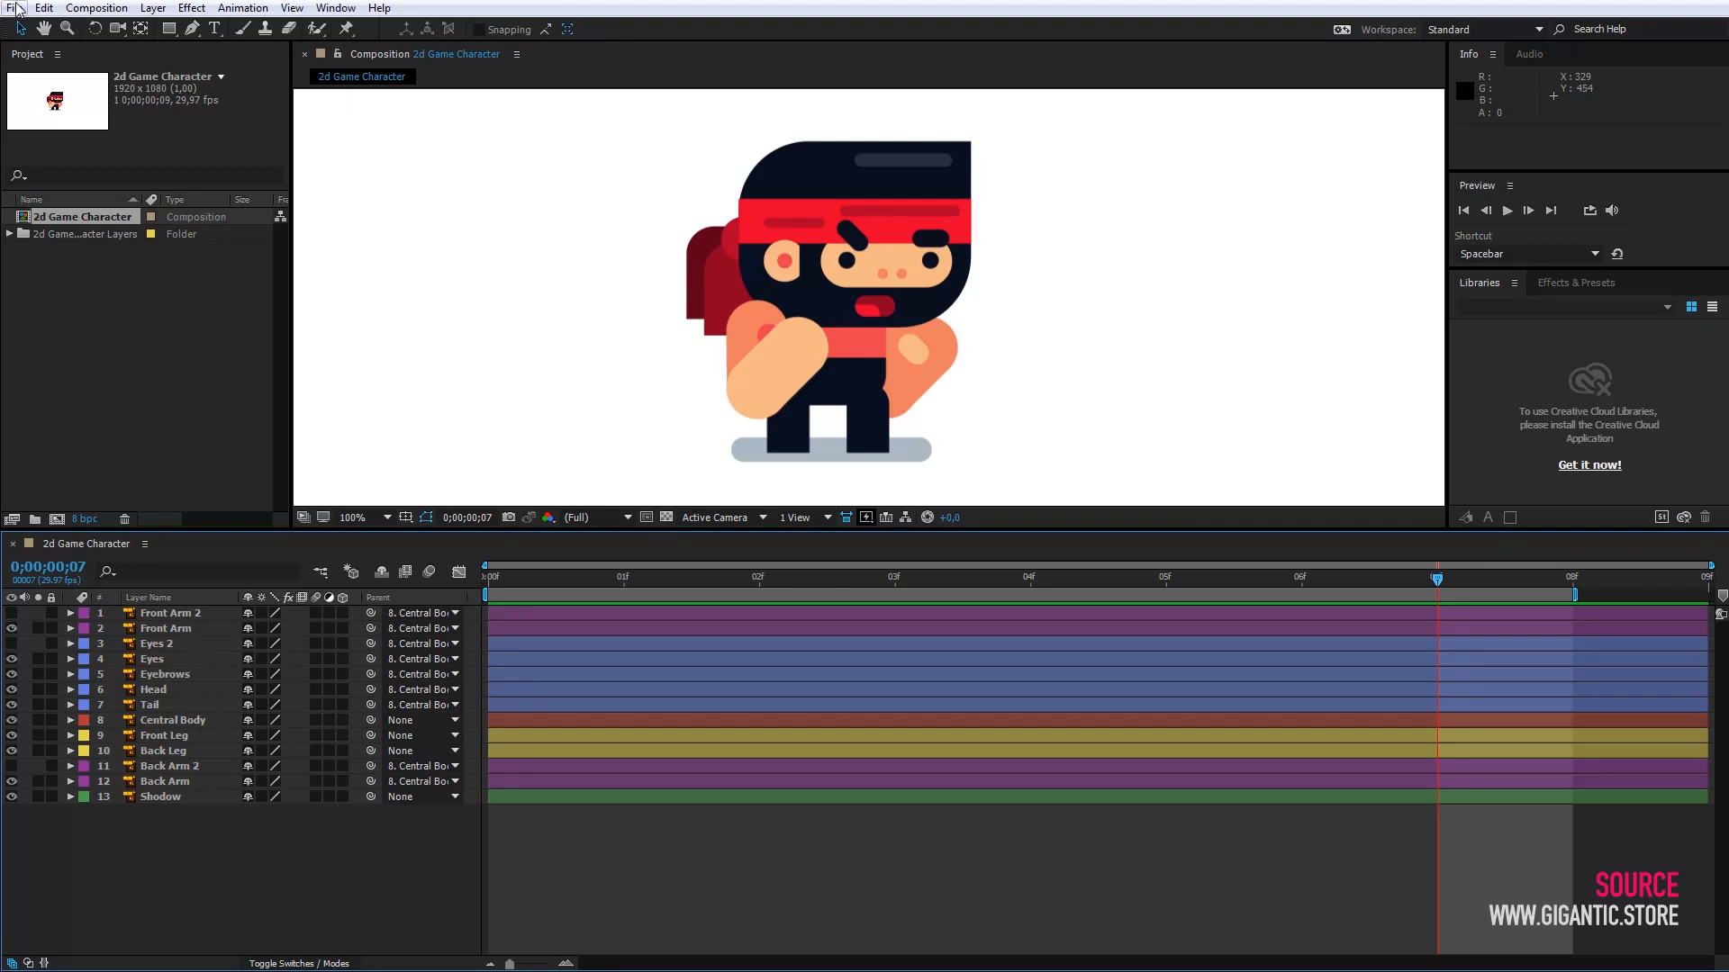
- Save a copy of the character project under the file name 'Standing'
left_click(14, 8)
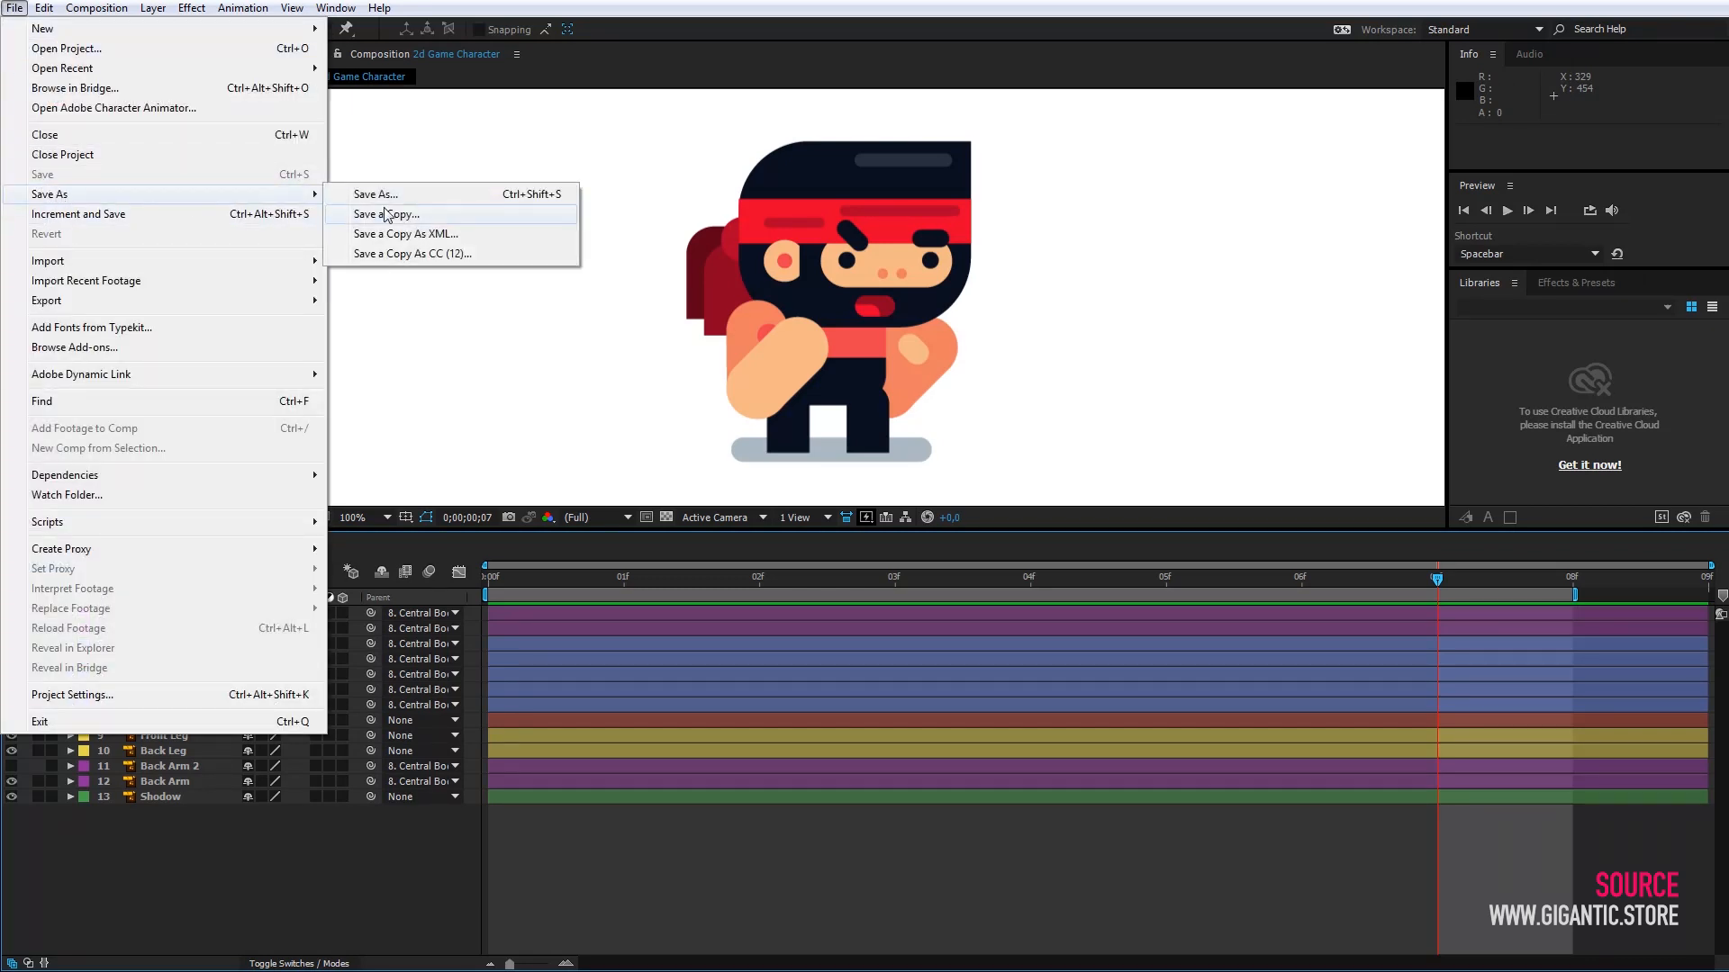
left_click(374, 194)
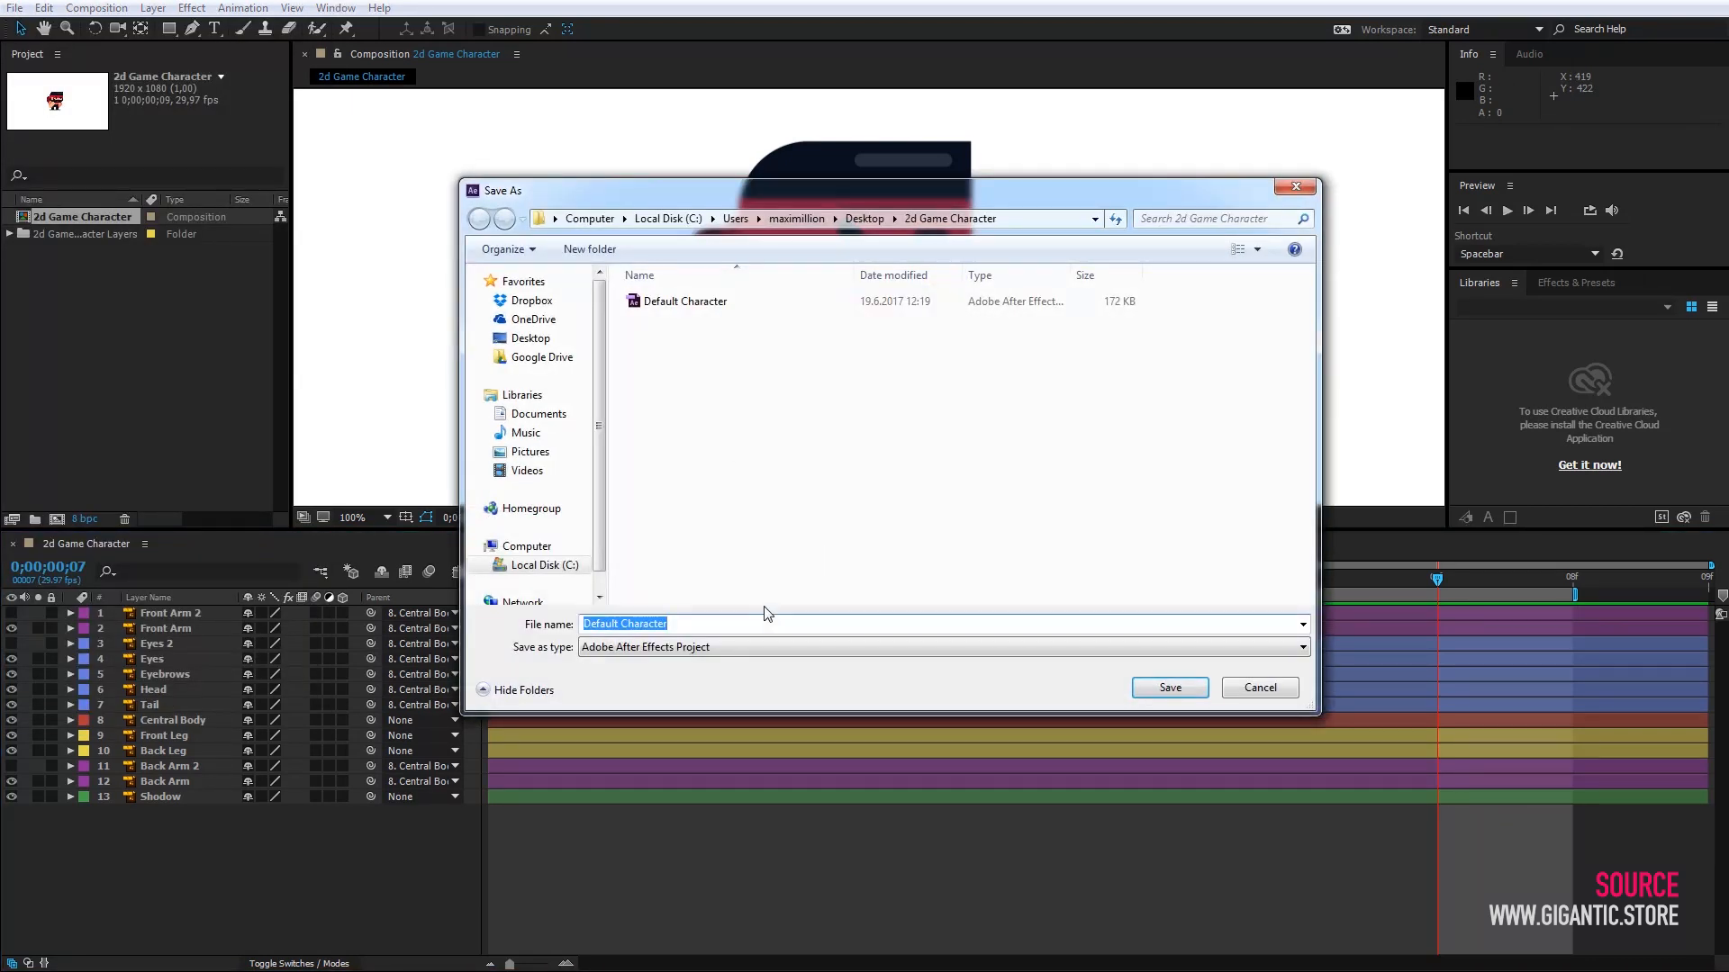
type("Stan")
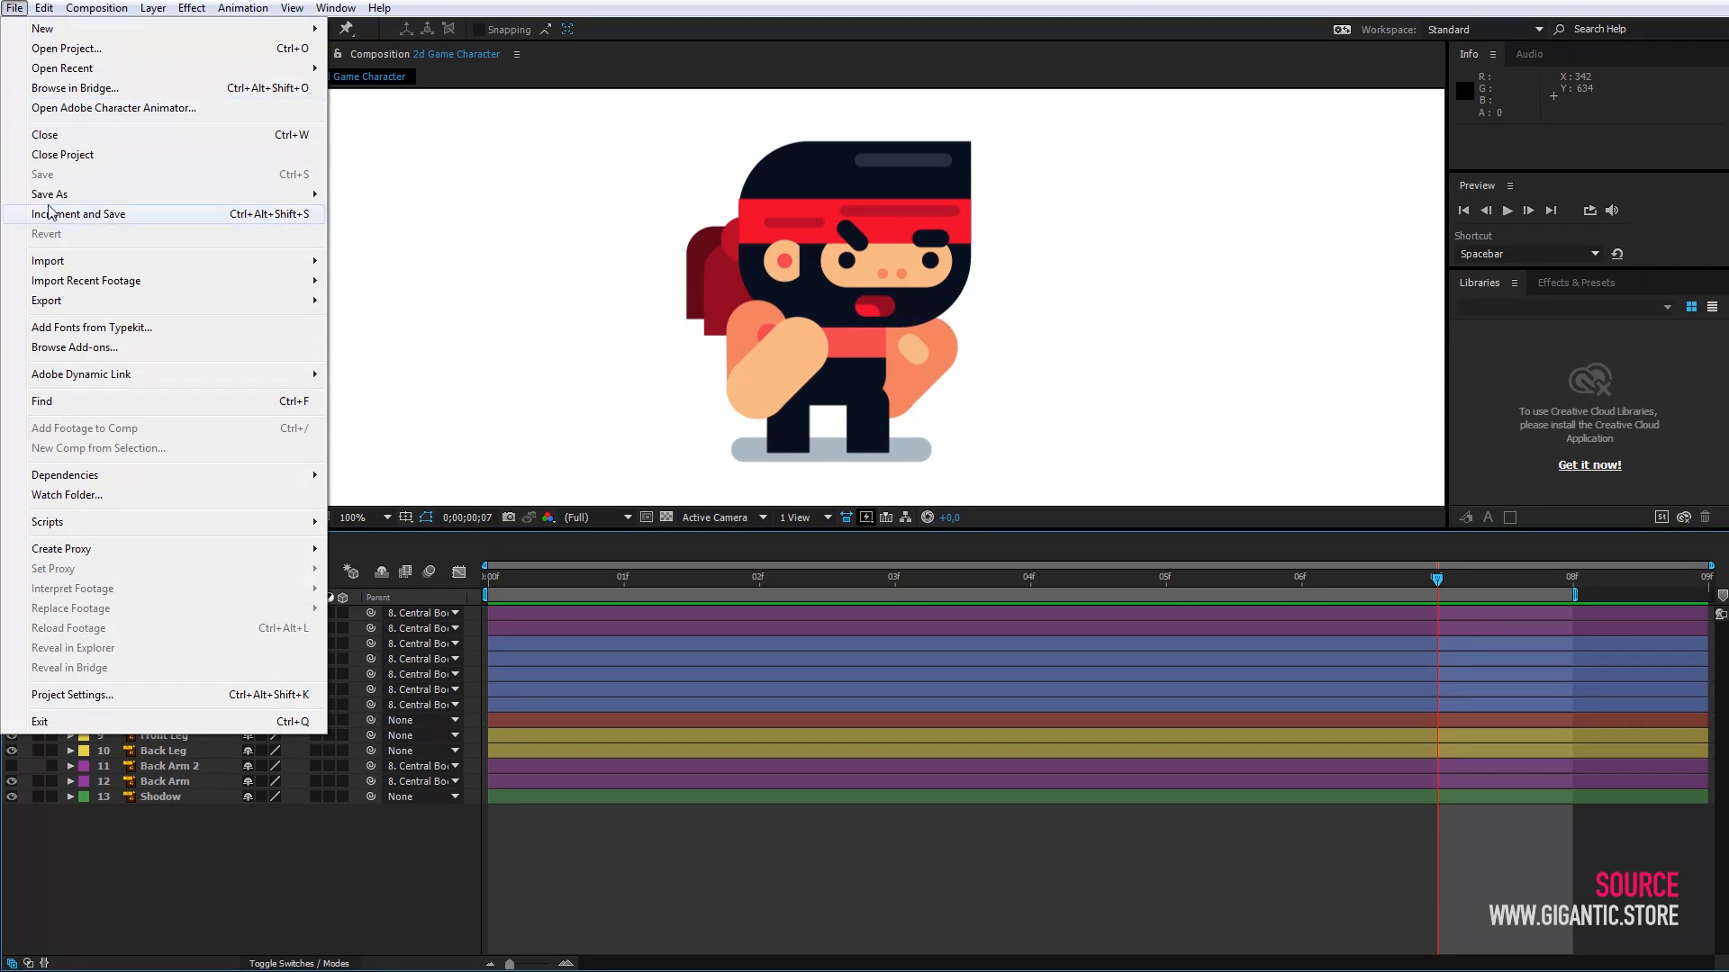
left_click(50, 195)
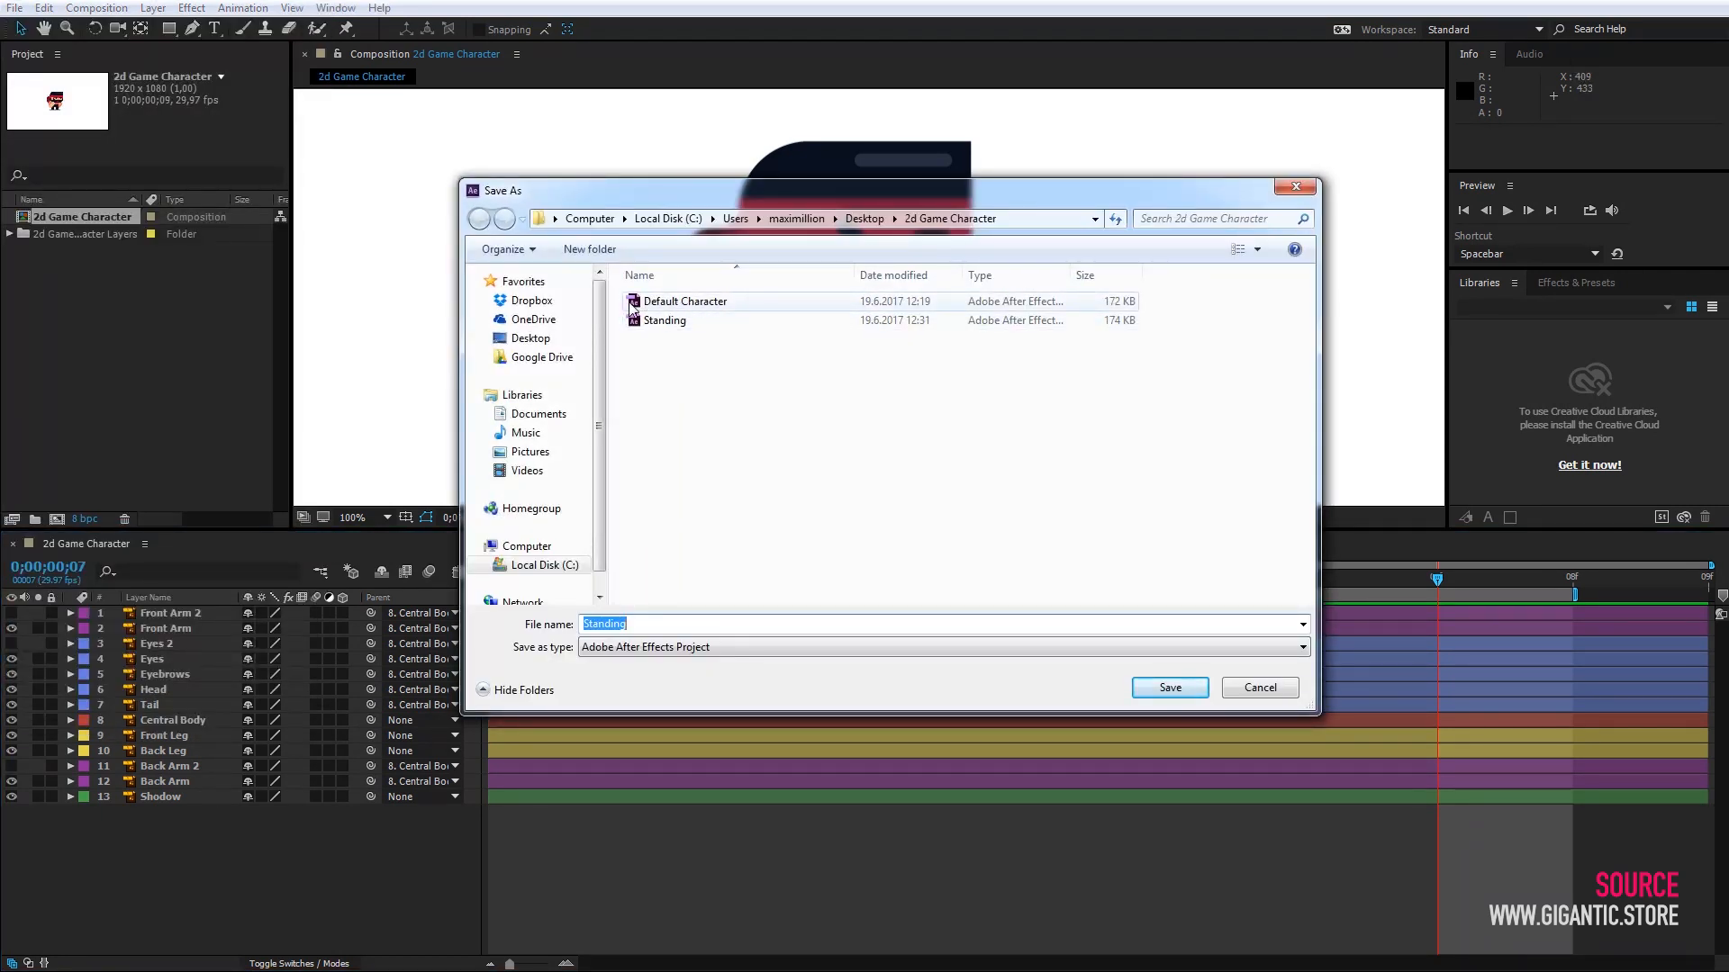
left_click(1168, 687)
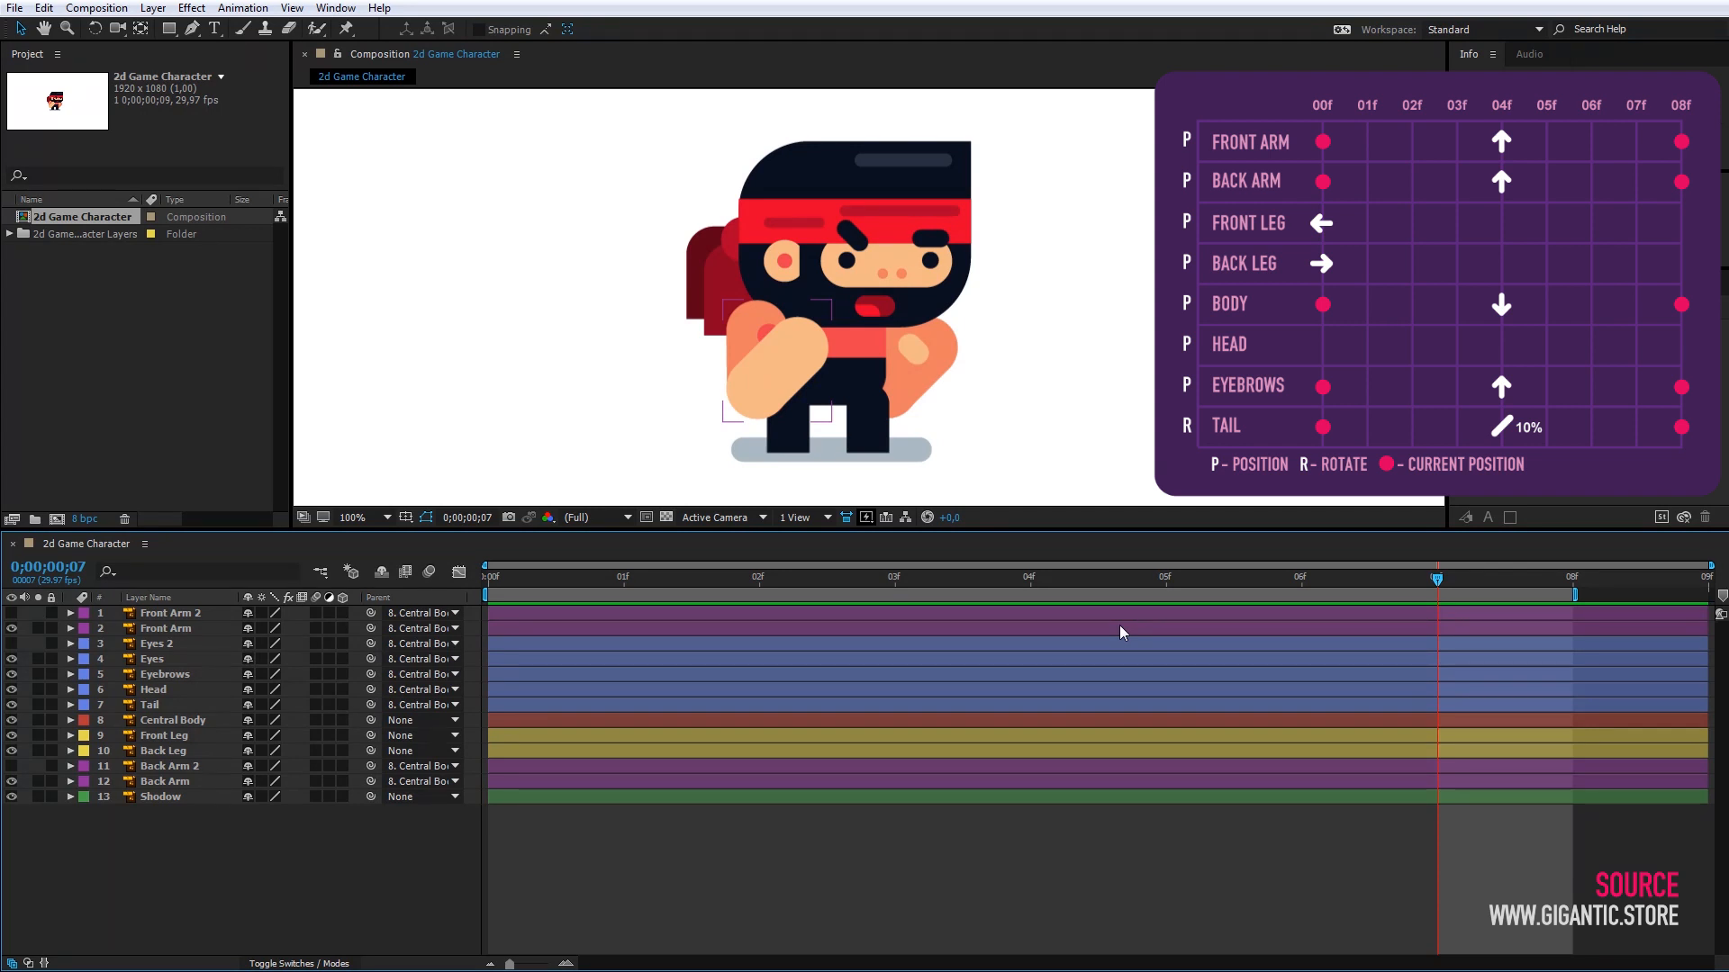
- Select the Front Arm layer and set its first Position keyframe at frame 0
left_click(1322, 141)
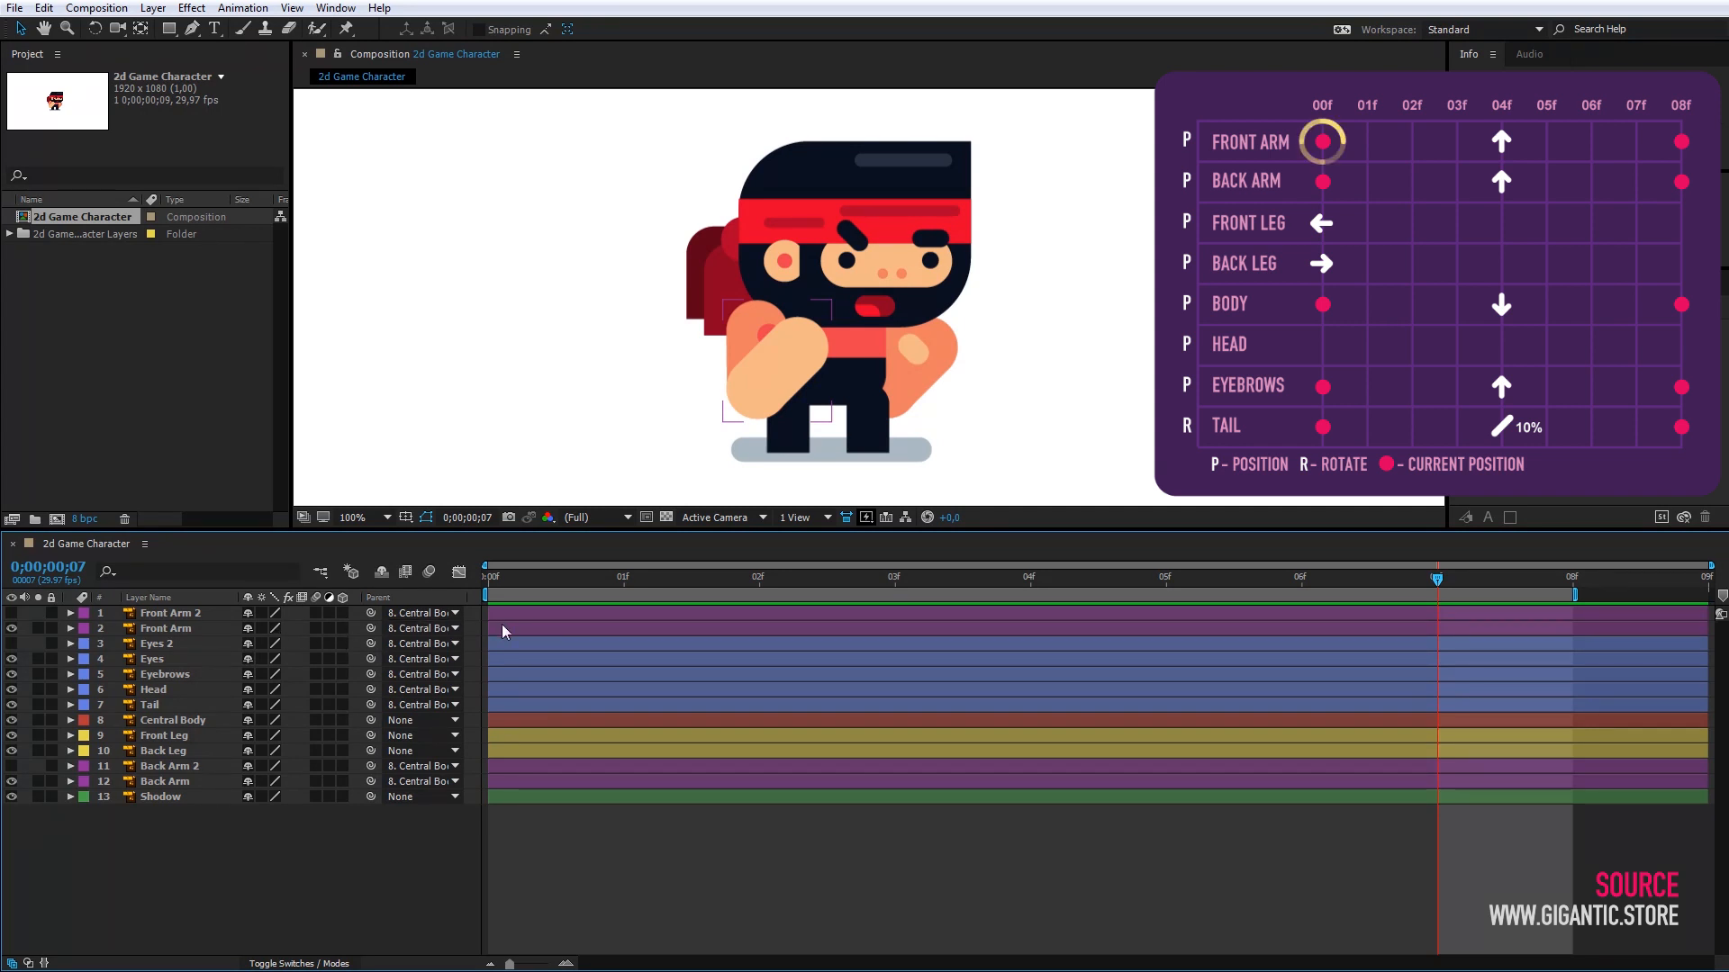
left_click(166, 628)
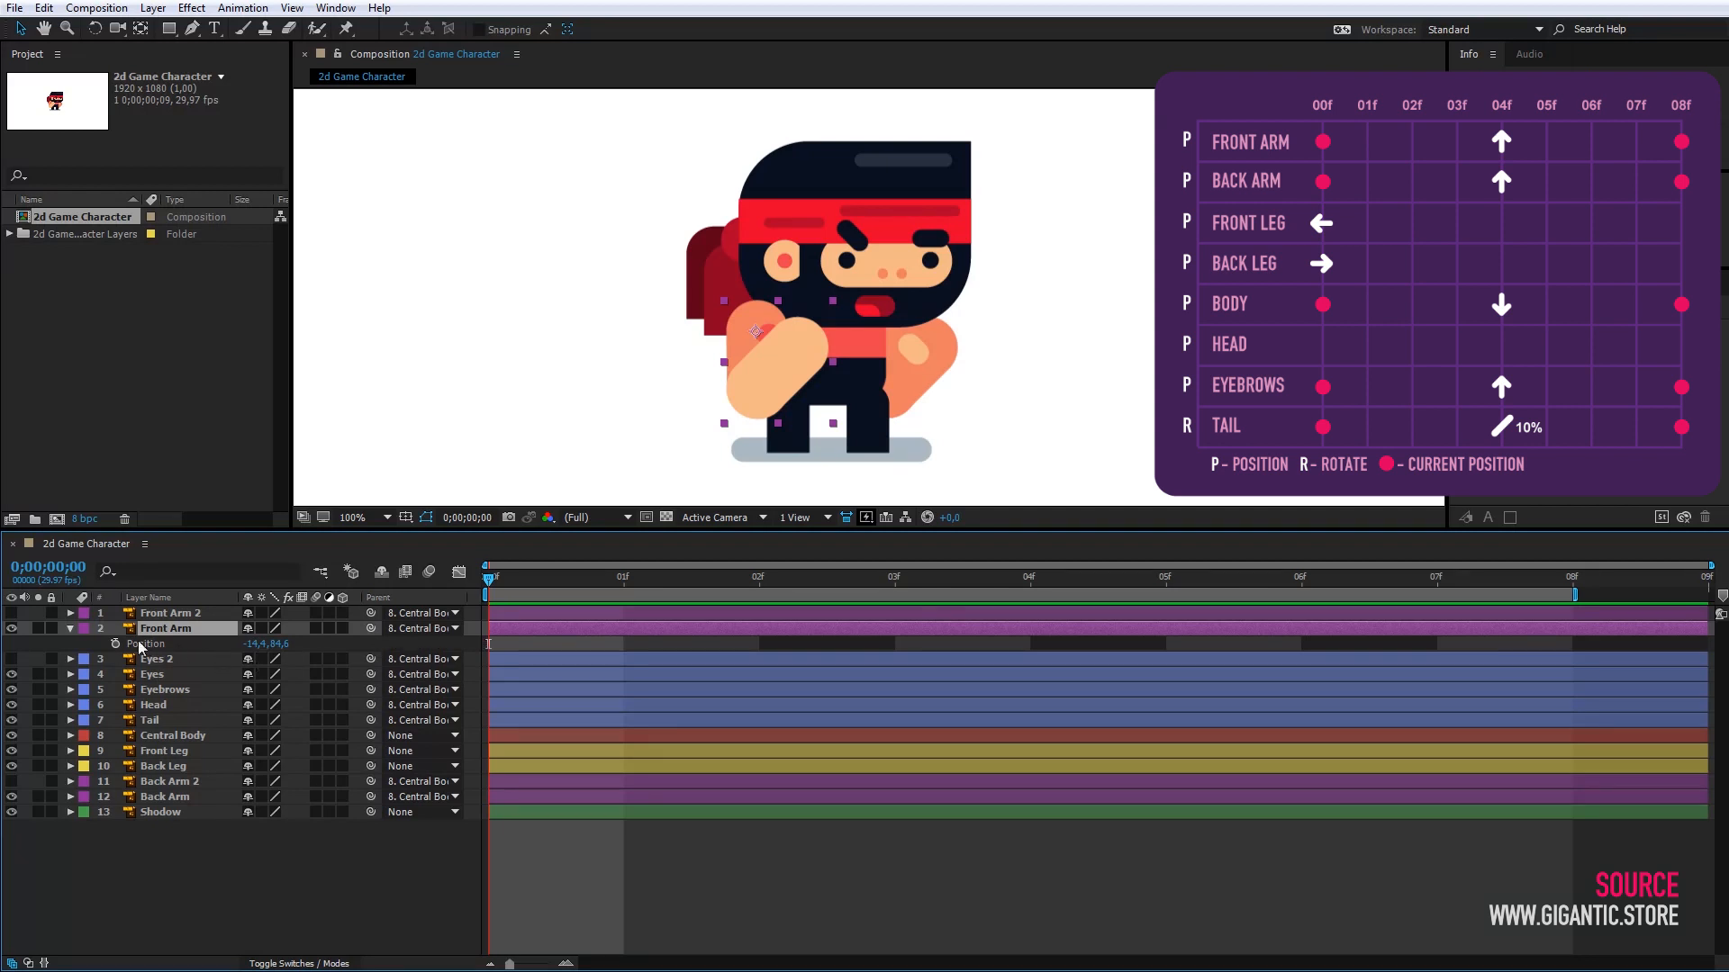
left_click(113, 643)
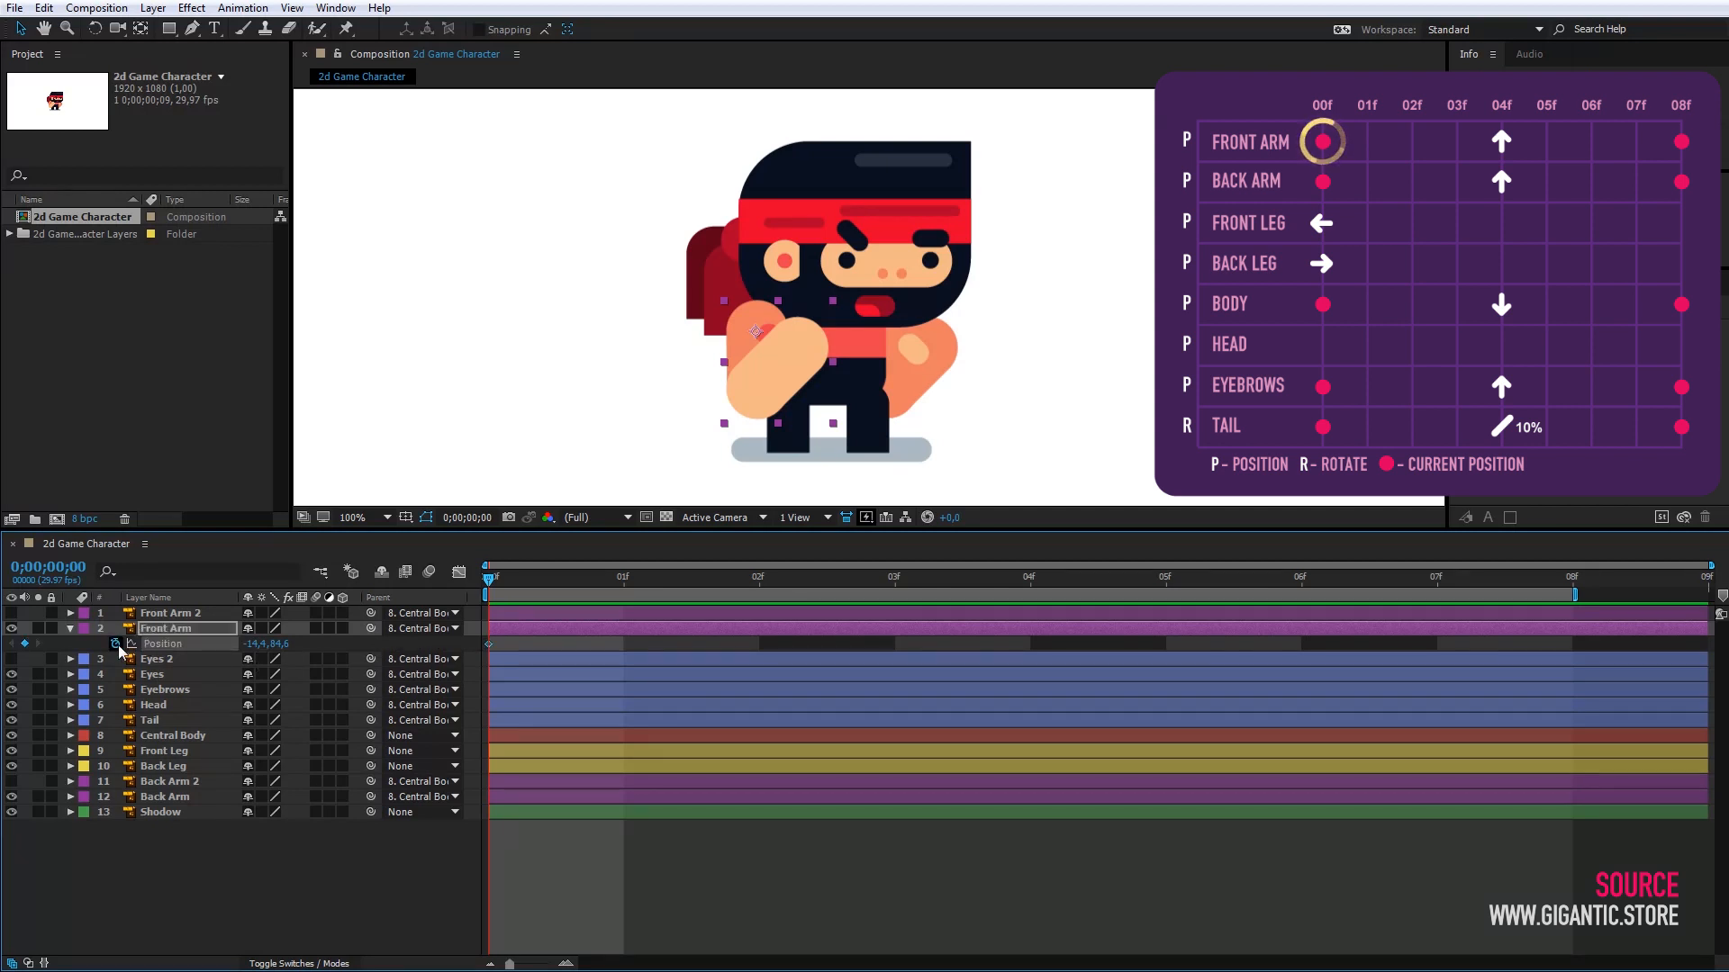
mouse_move(117, 650)
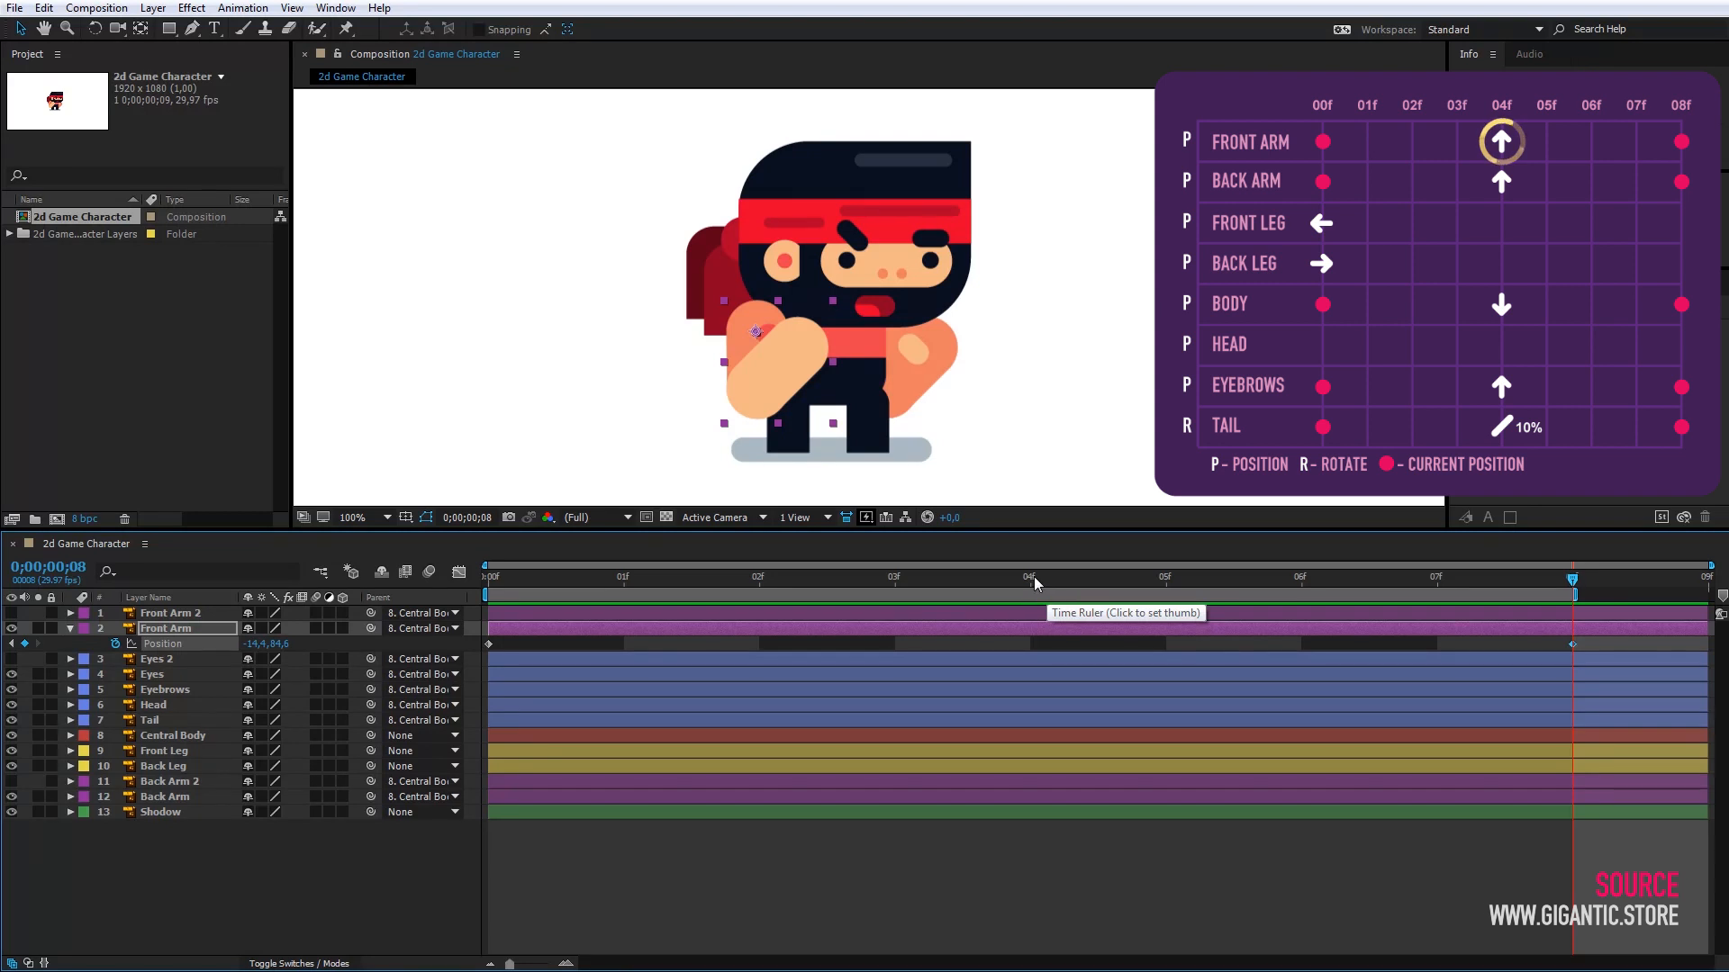
- Move the time indicator to frame 4 to pose the arms
left_click(1028, 575)
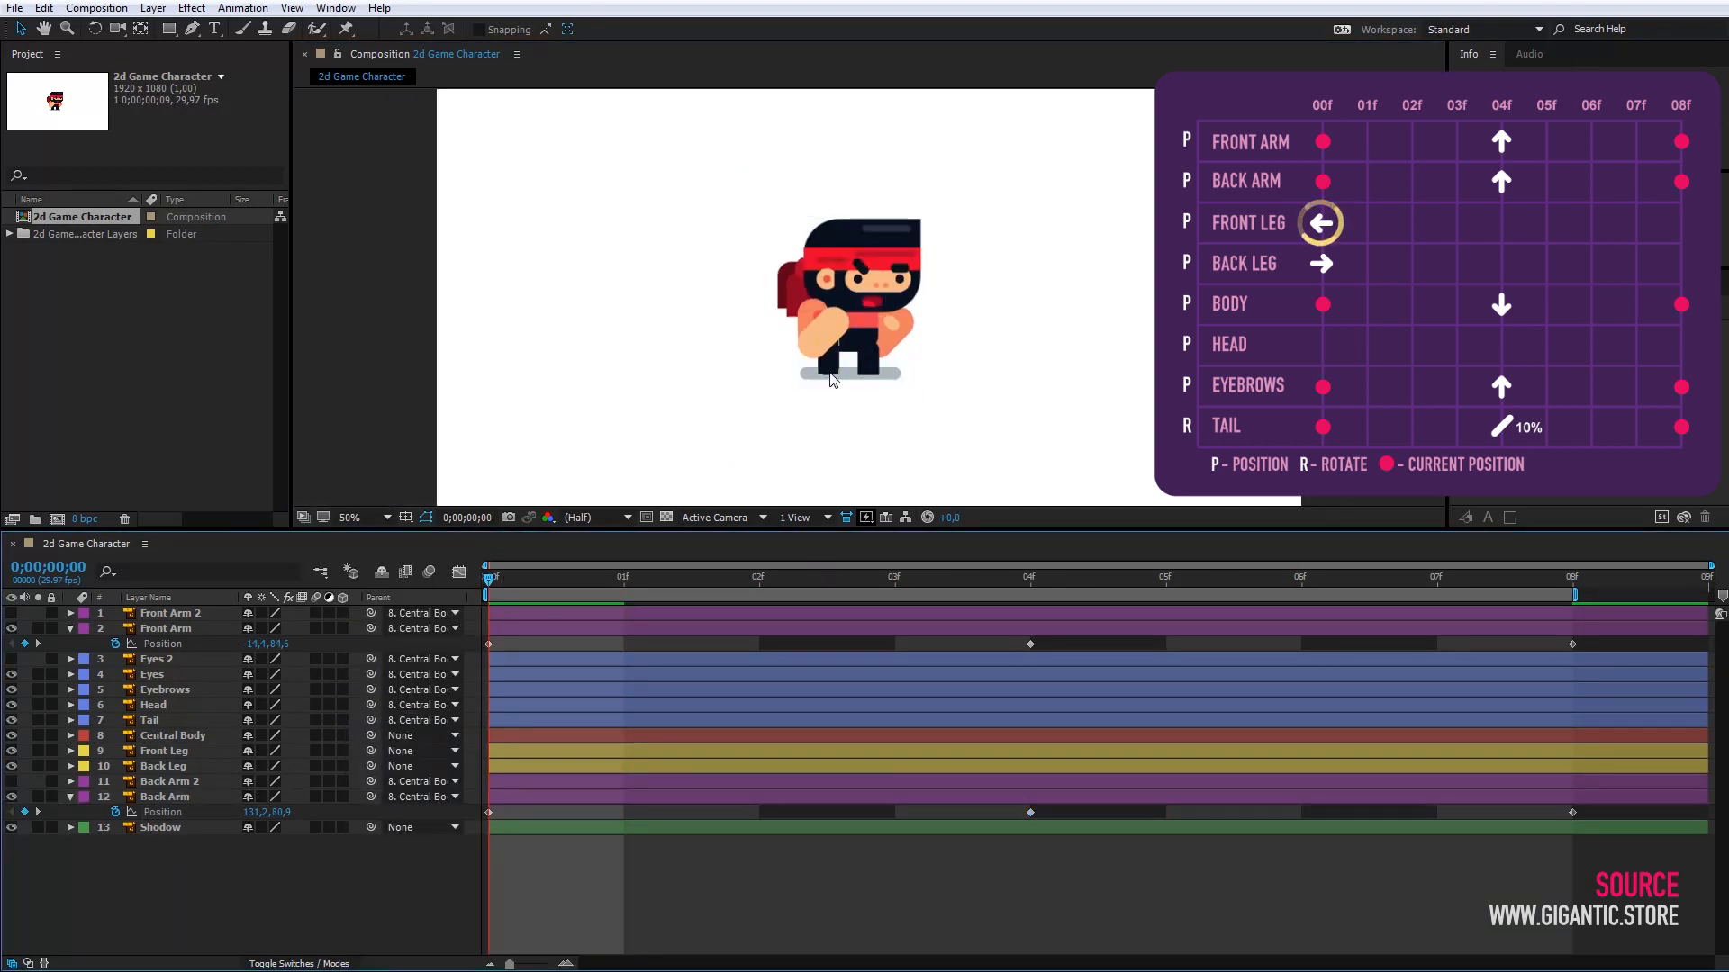
- Select the Central Body layer and add its Position keyframe at frame 8
left_click(162, 751)
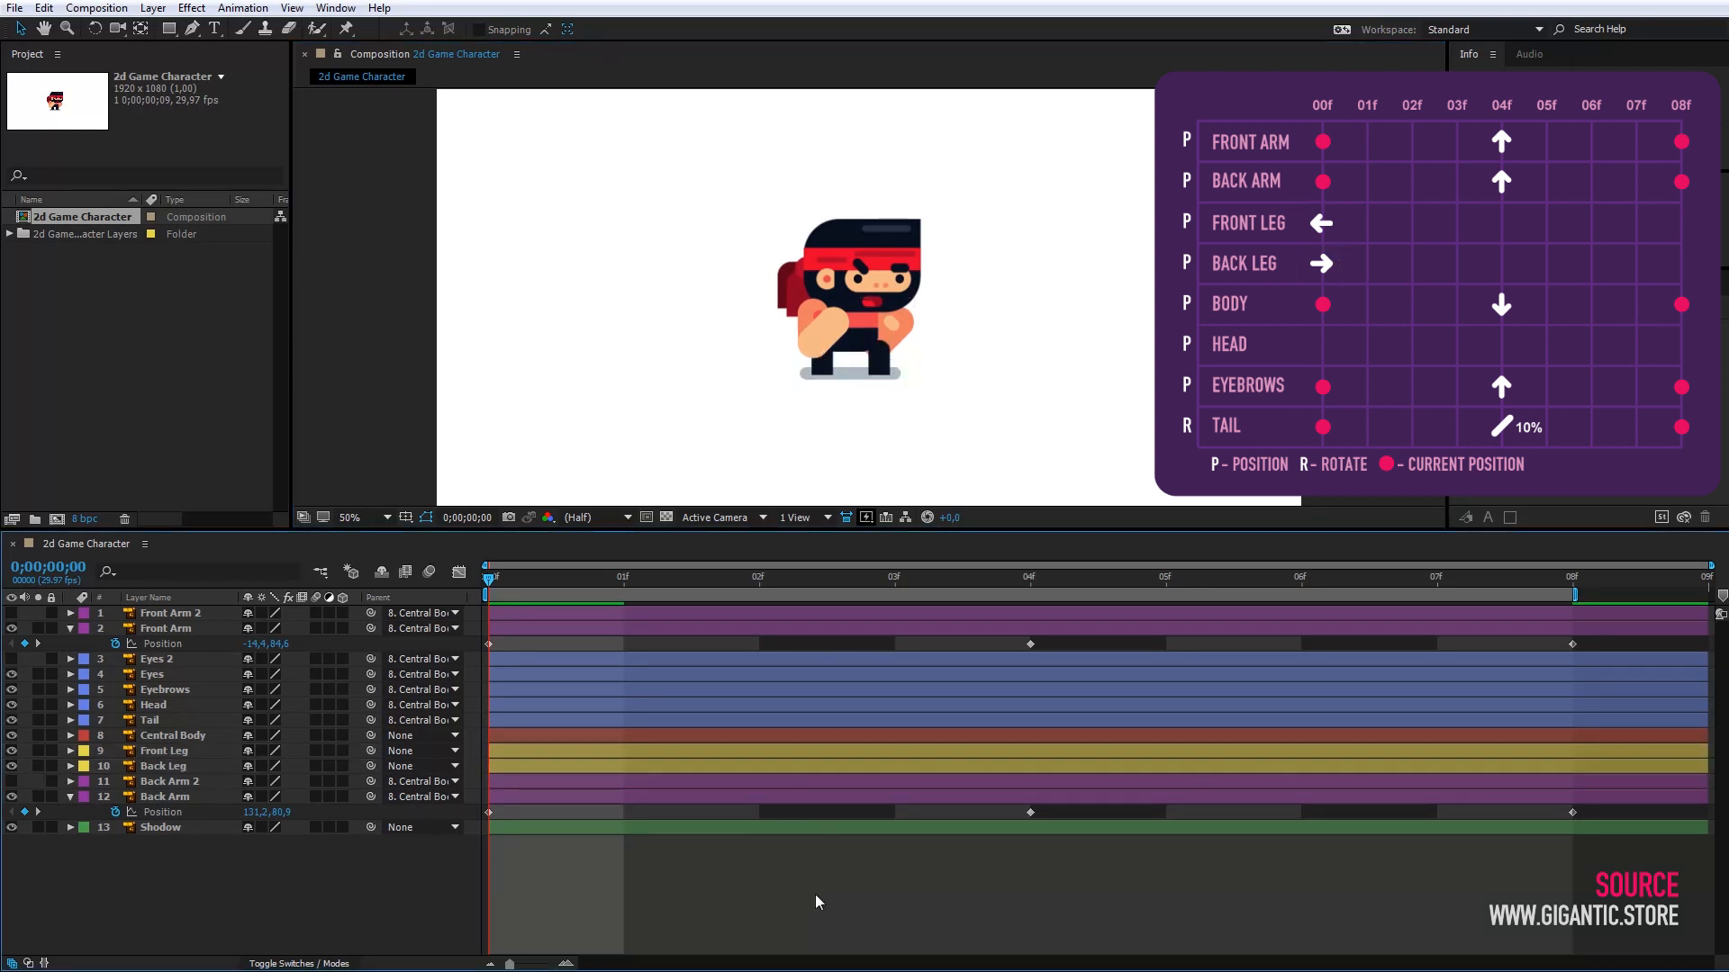
left_click(163, 765)
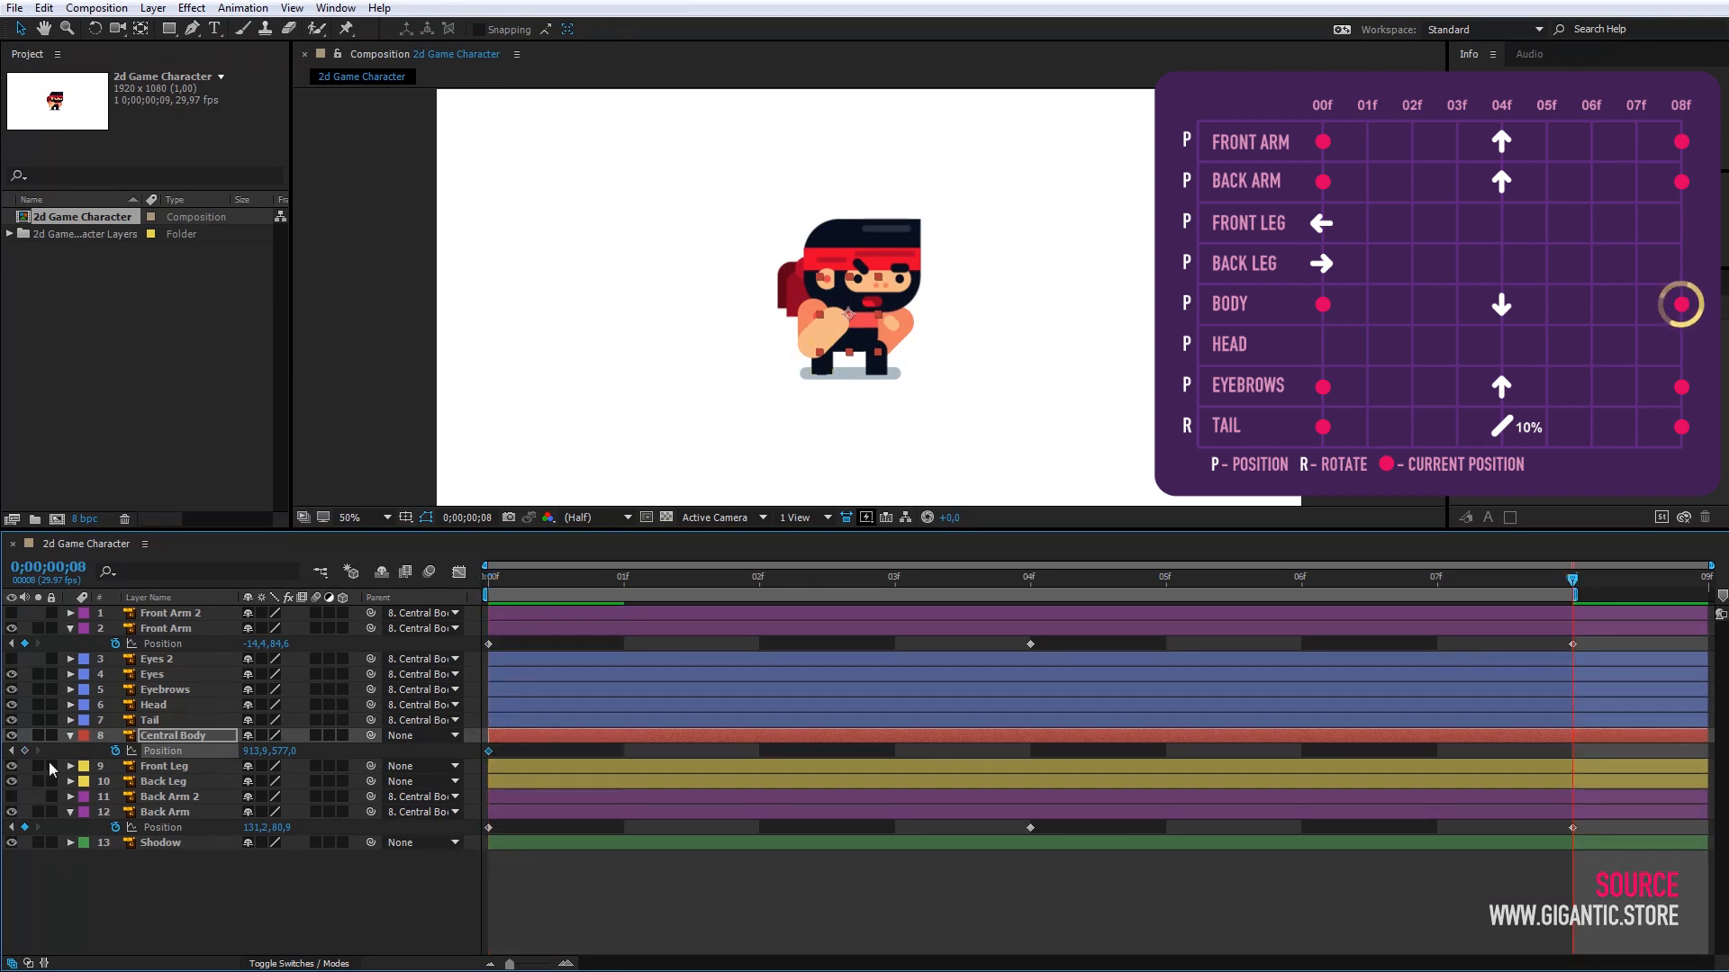
left_click(1028, 575)
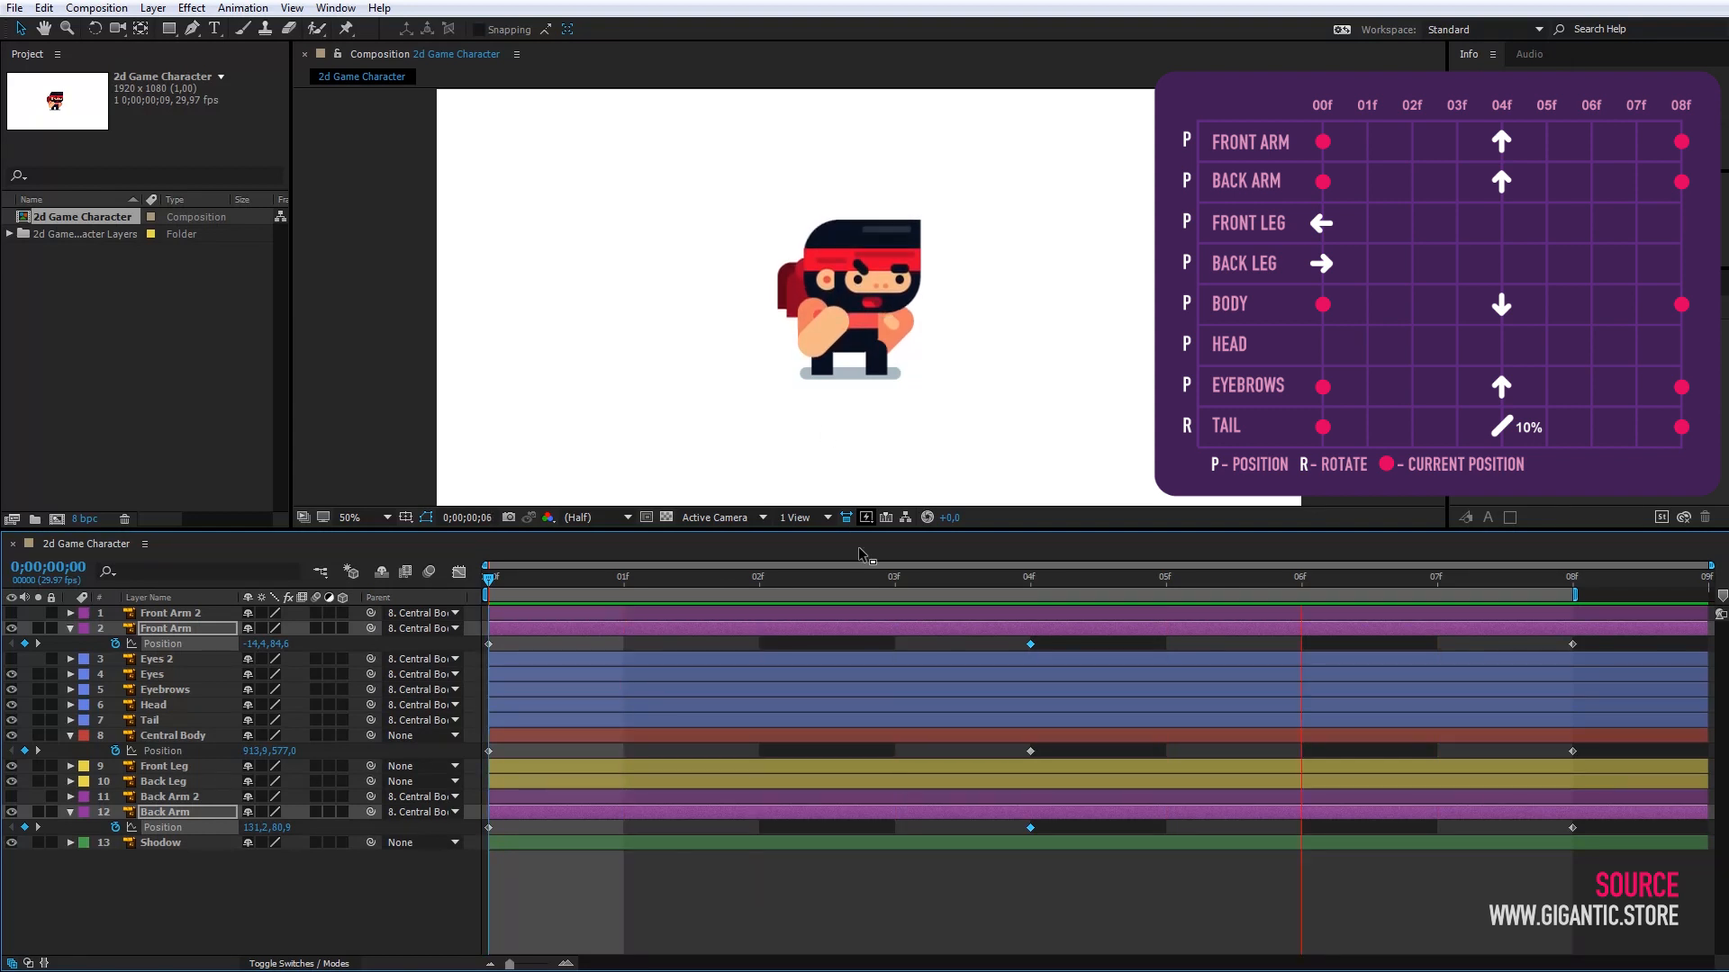
- Select the Eyebrows layer and add a matching Position keyframe at frame 8
left_click(491, 575)
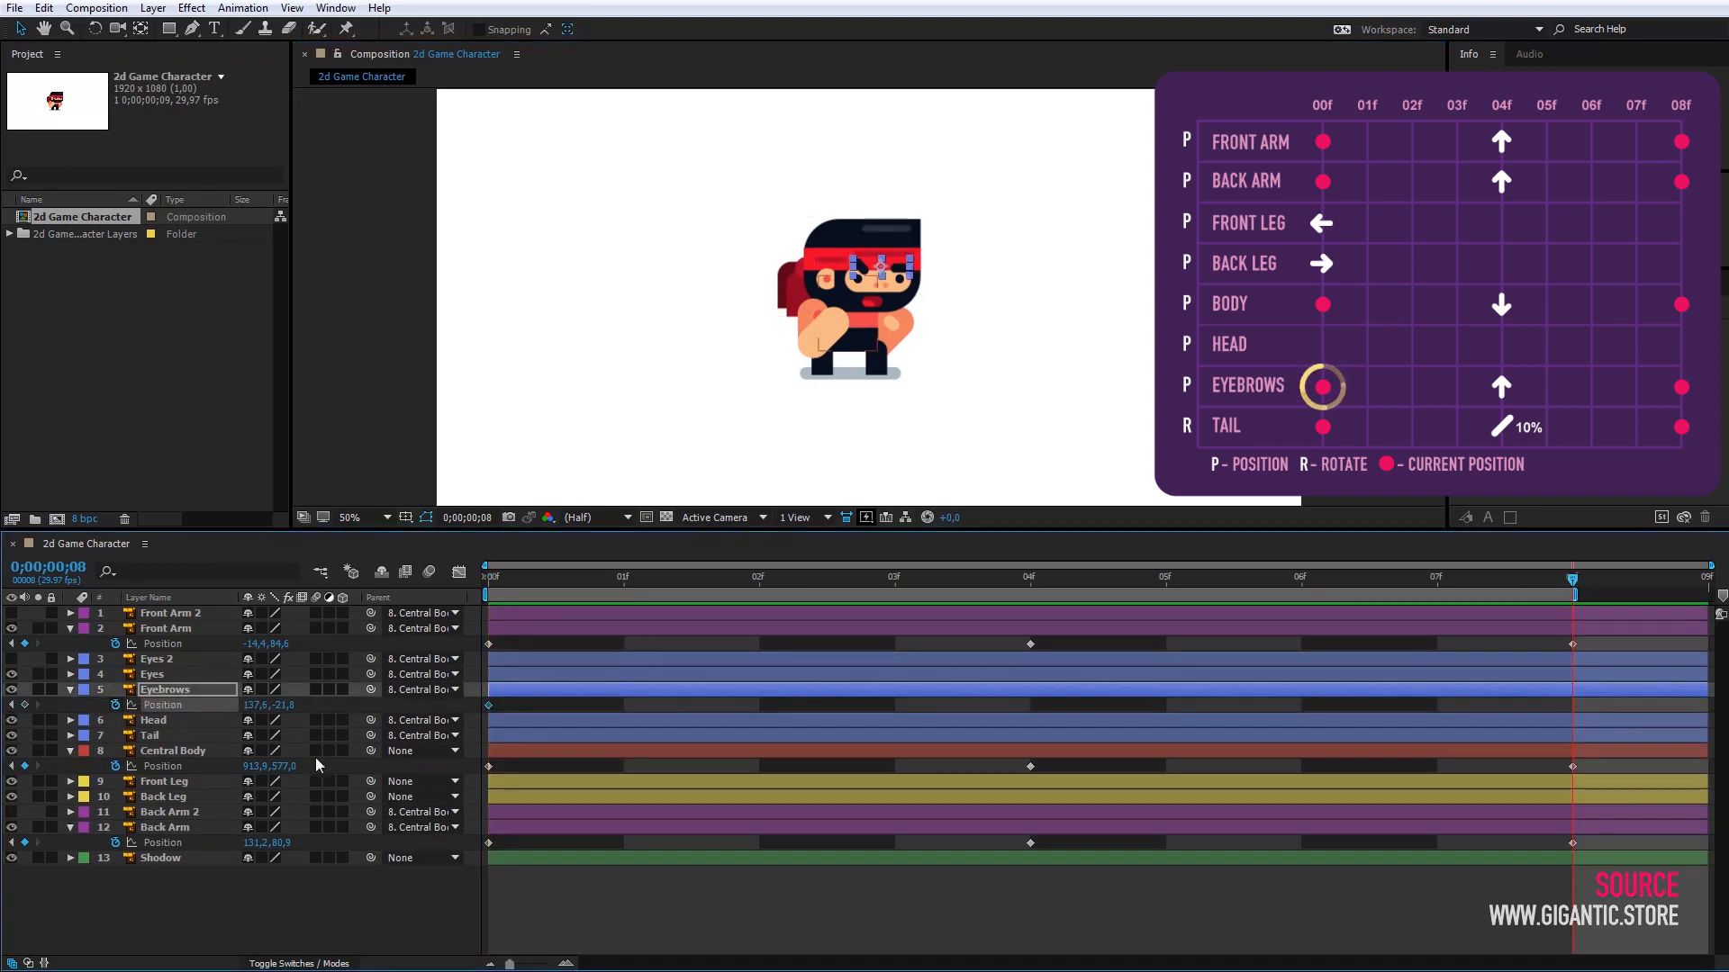
left_click(1031, 576)
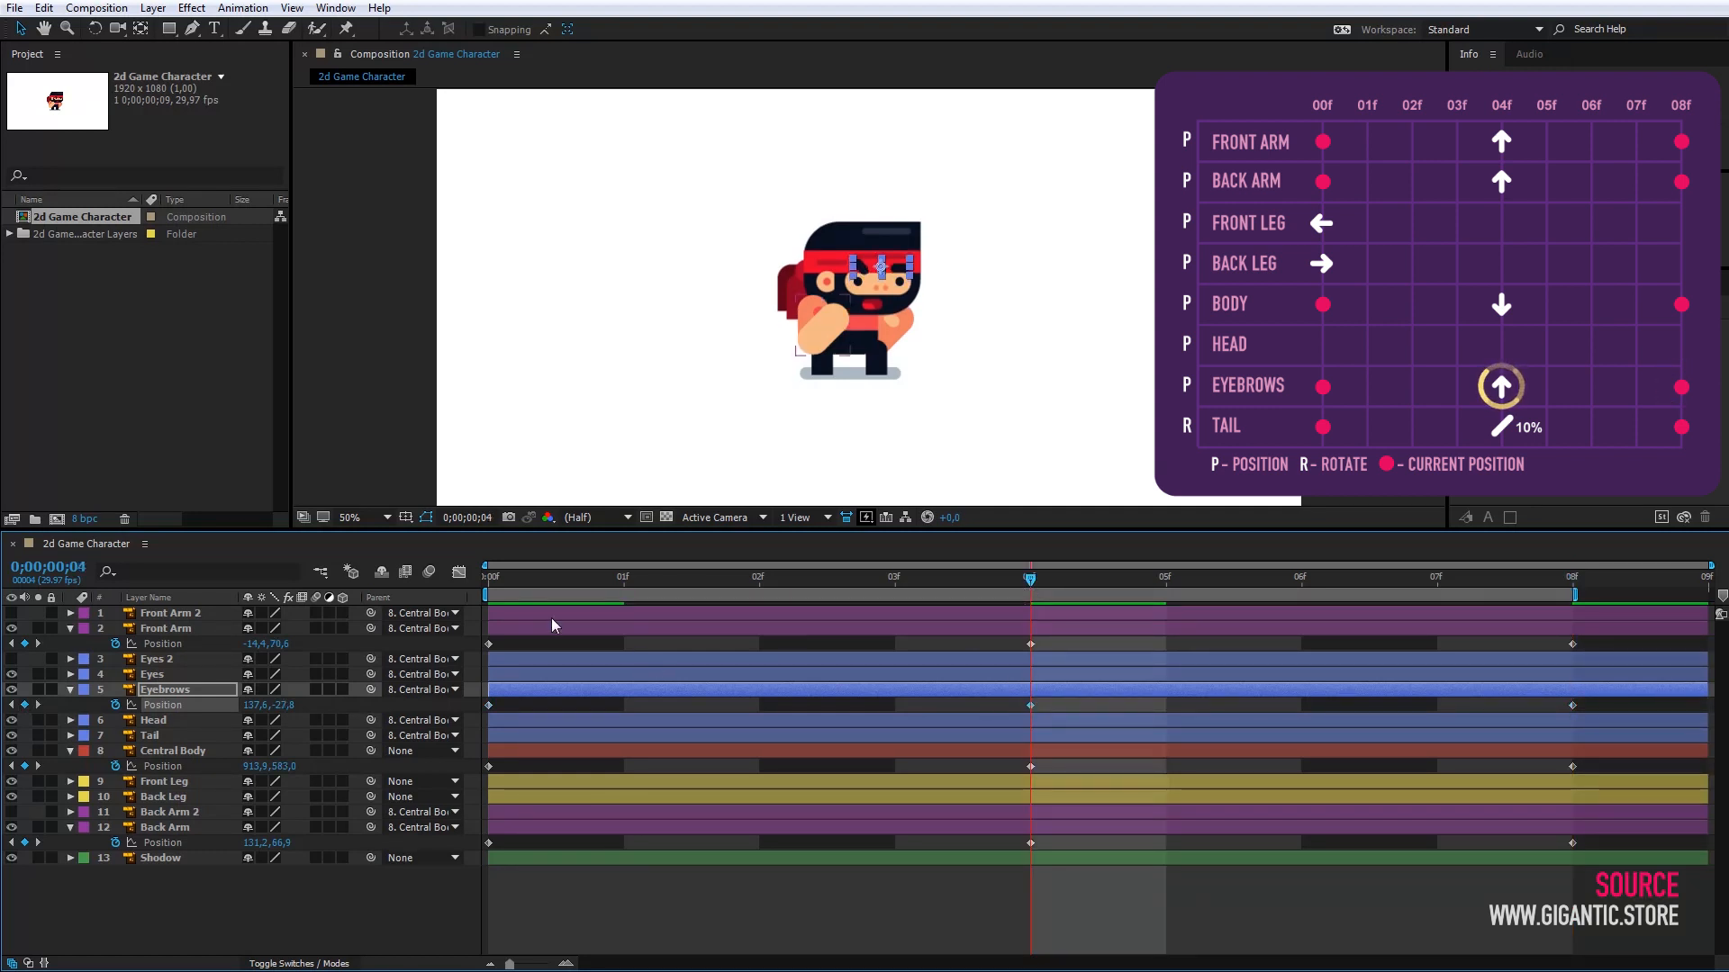
left_click(148, 735)
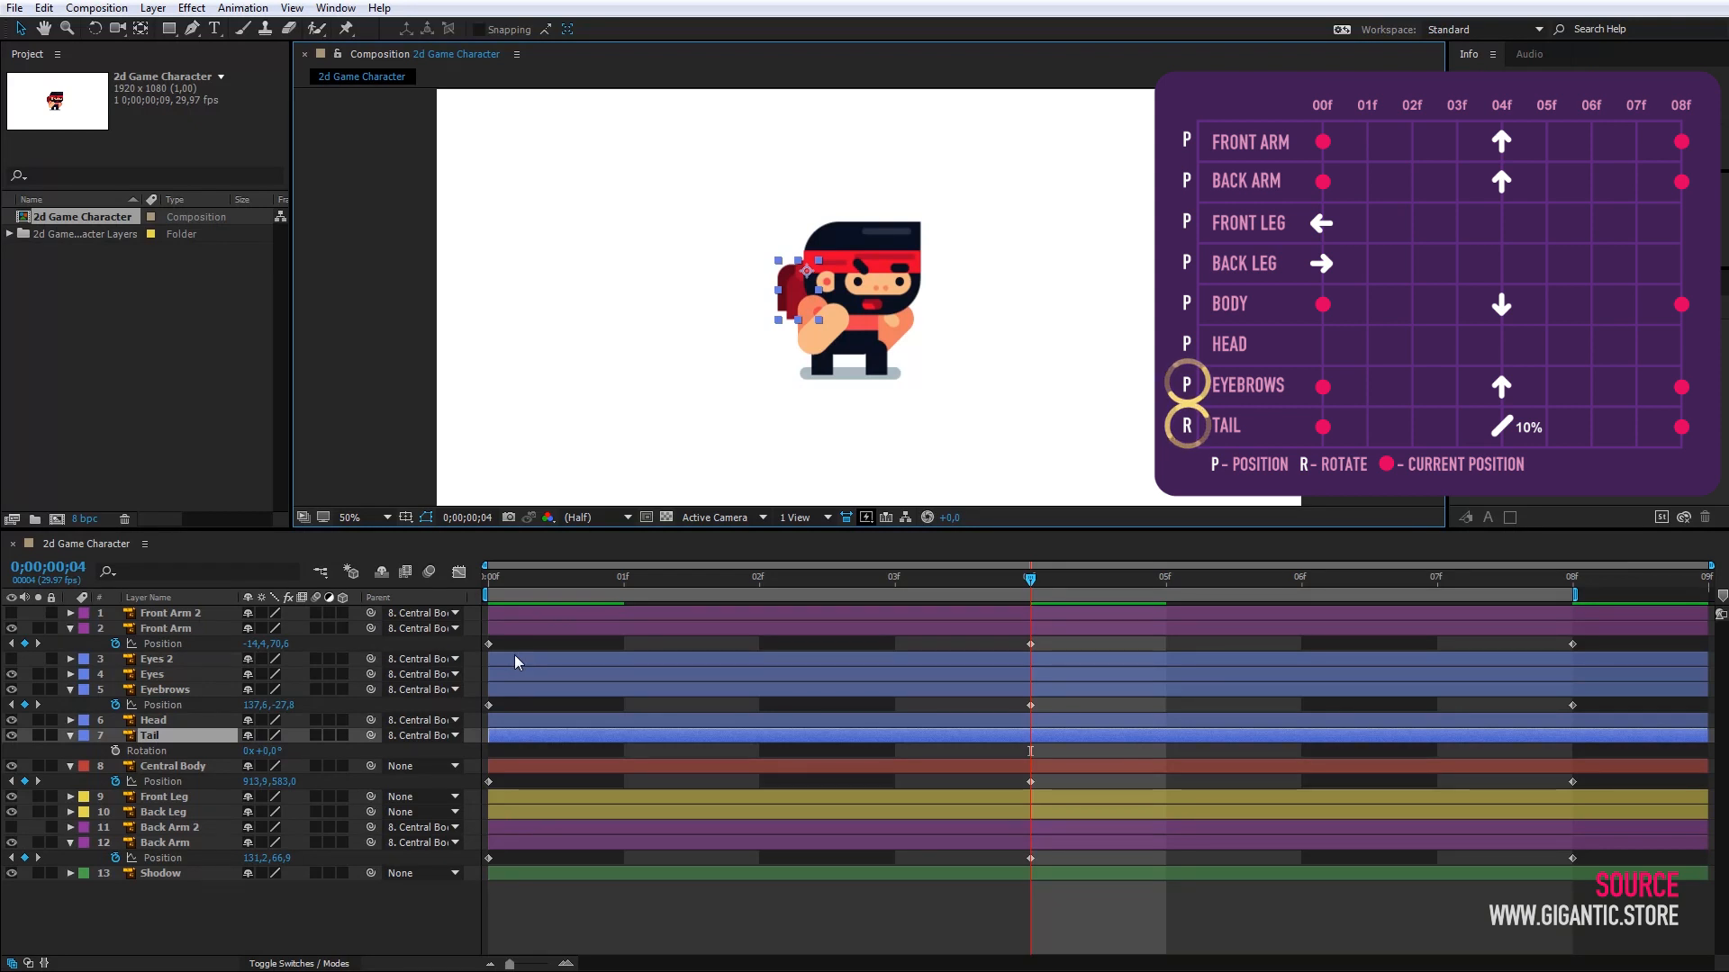
mouse_move(498, 579)
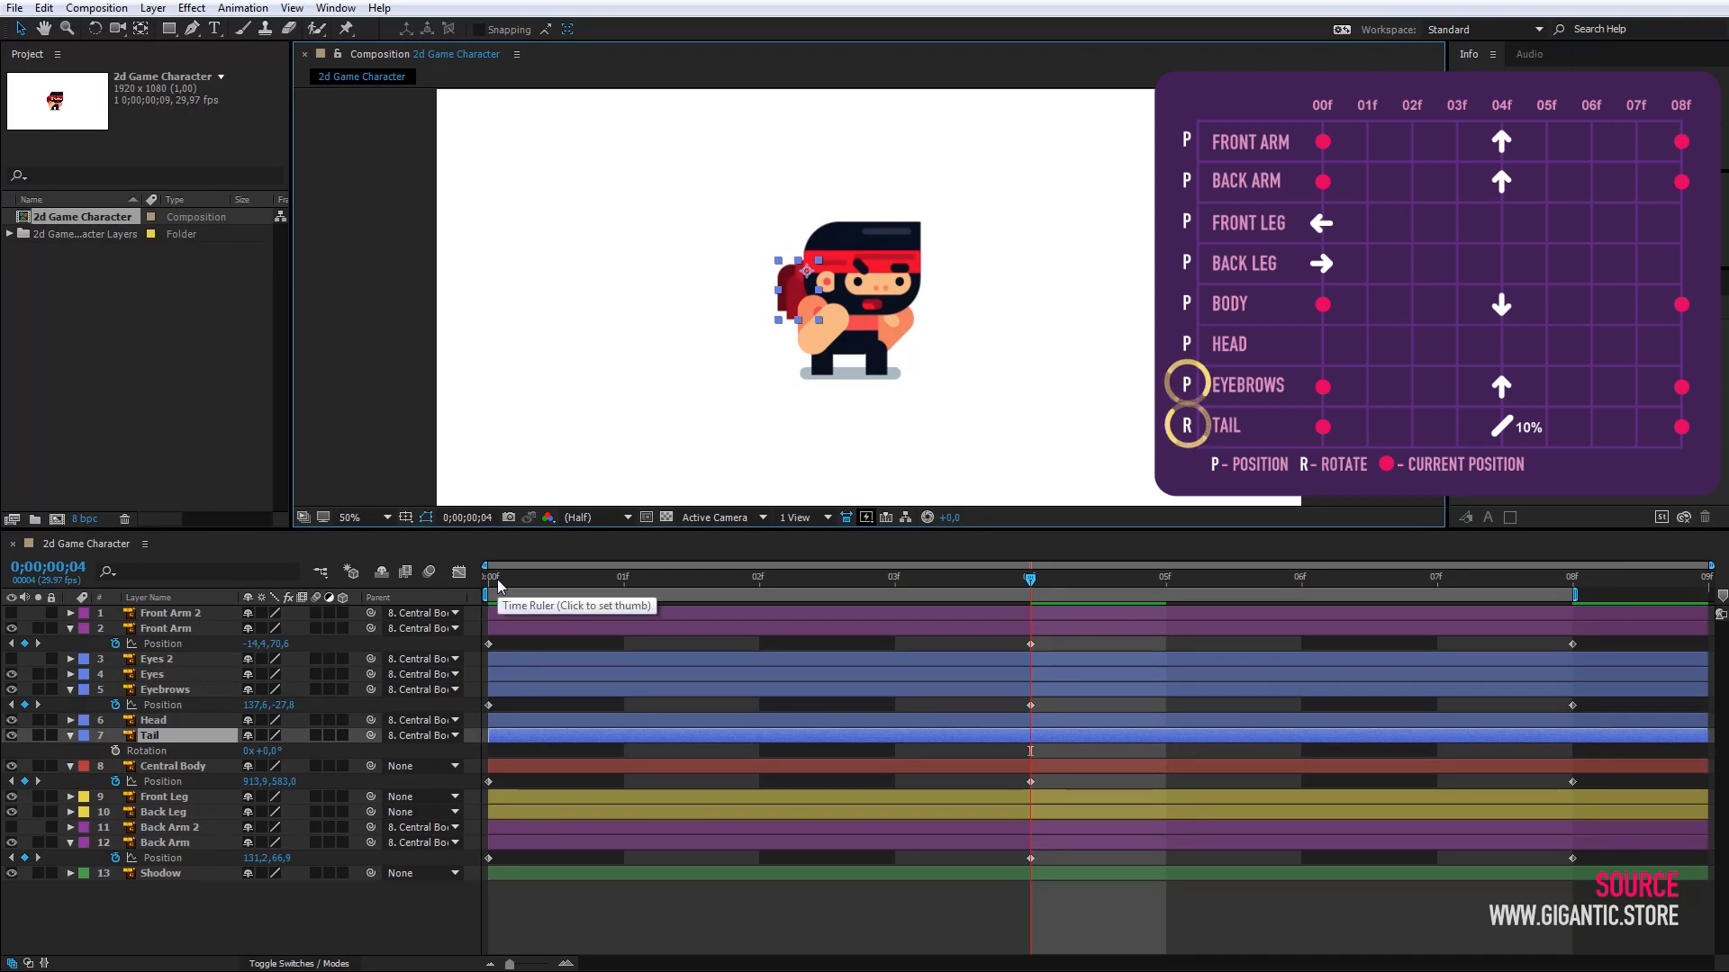
- Return the time indicator to frame 0 after keyframing the Tail rotation
left_click(486, 576)
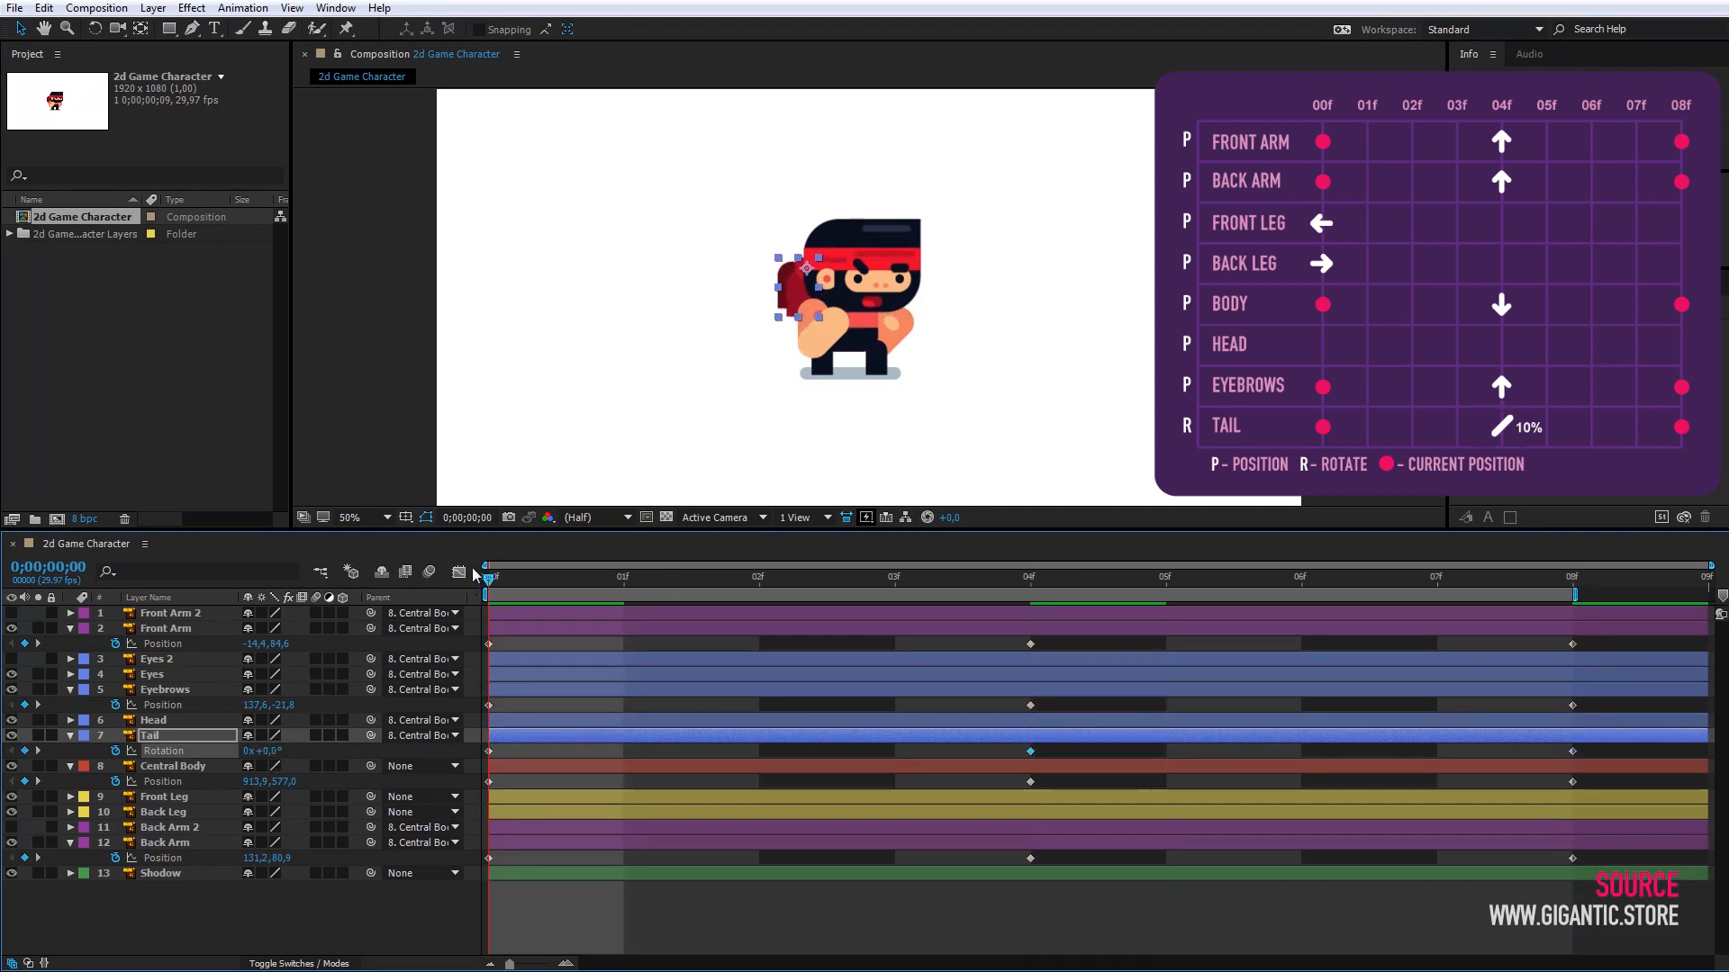
left_click_drag(485, 576, 1433, 575)
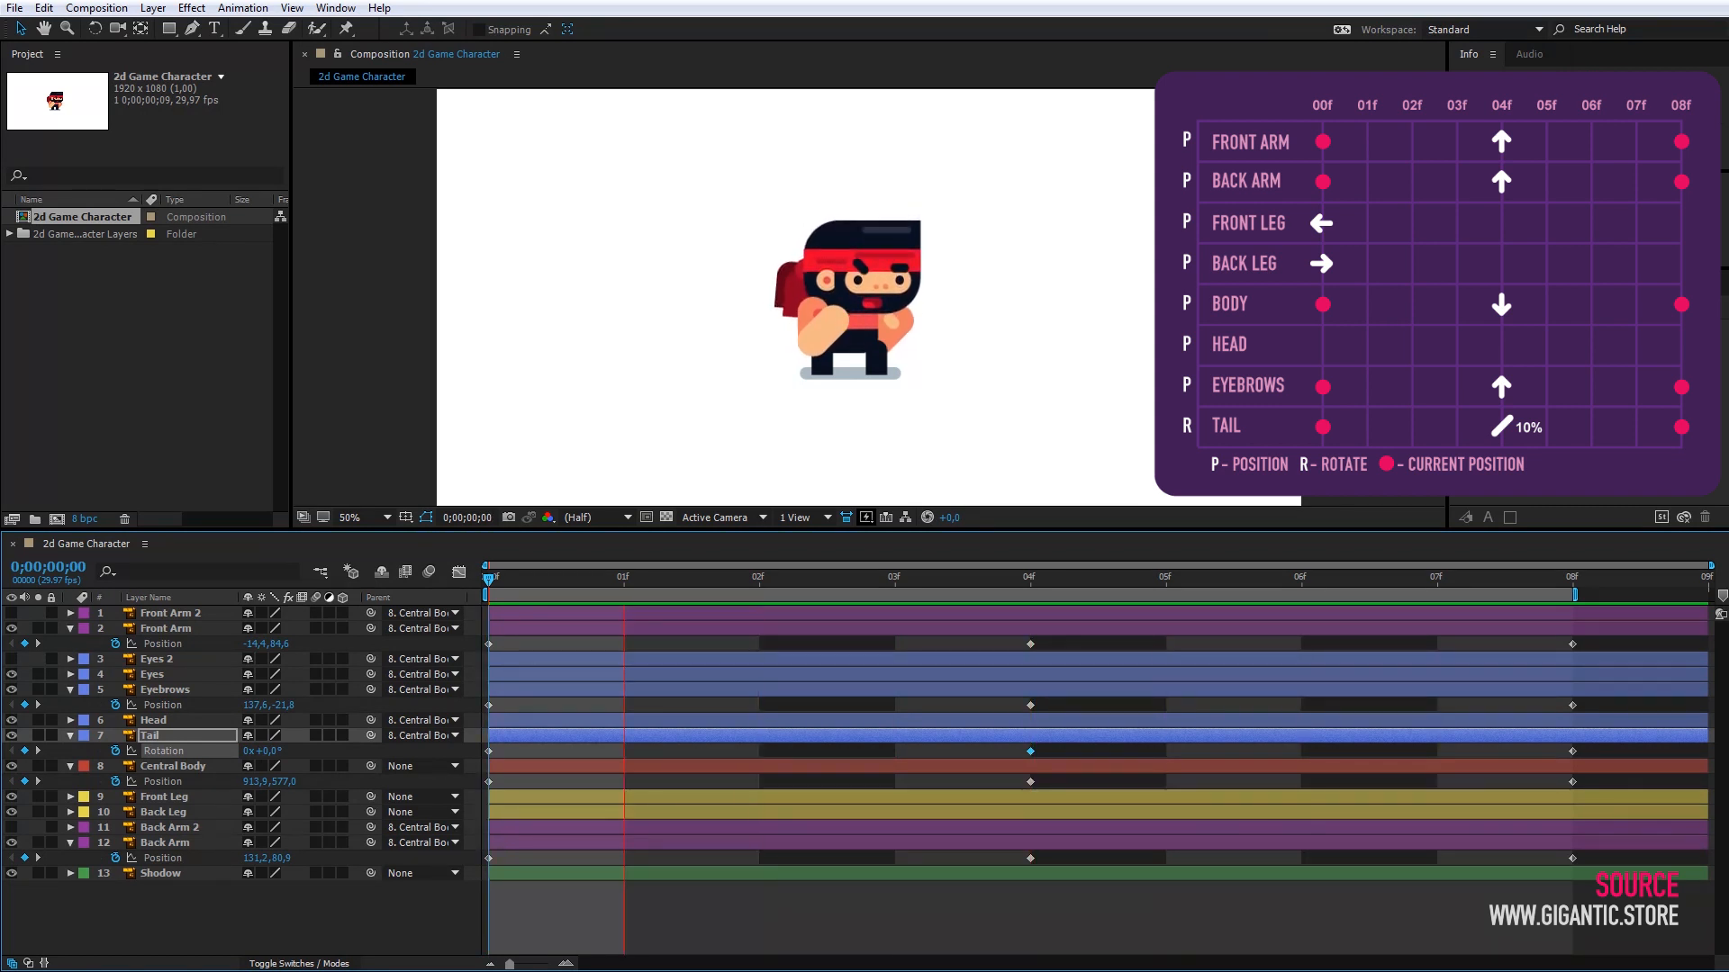
left_click(1028, 576)
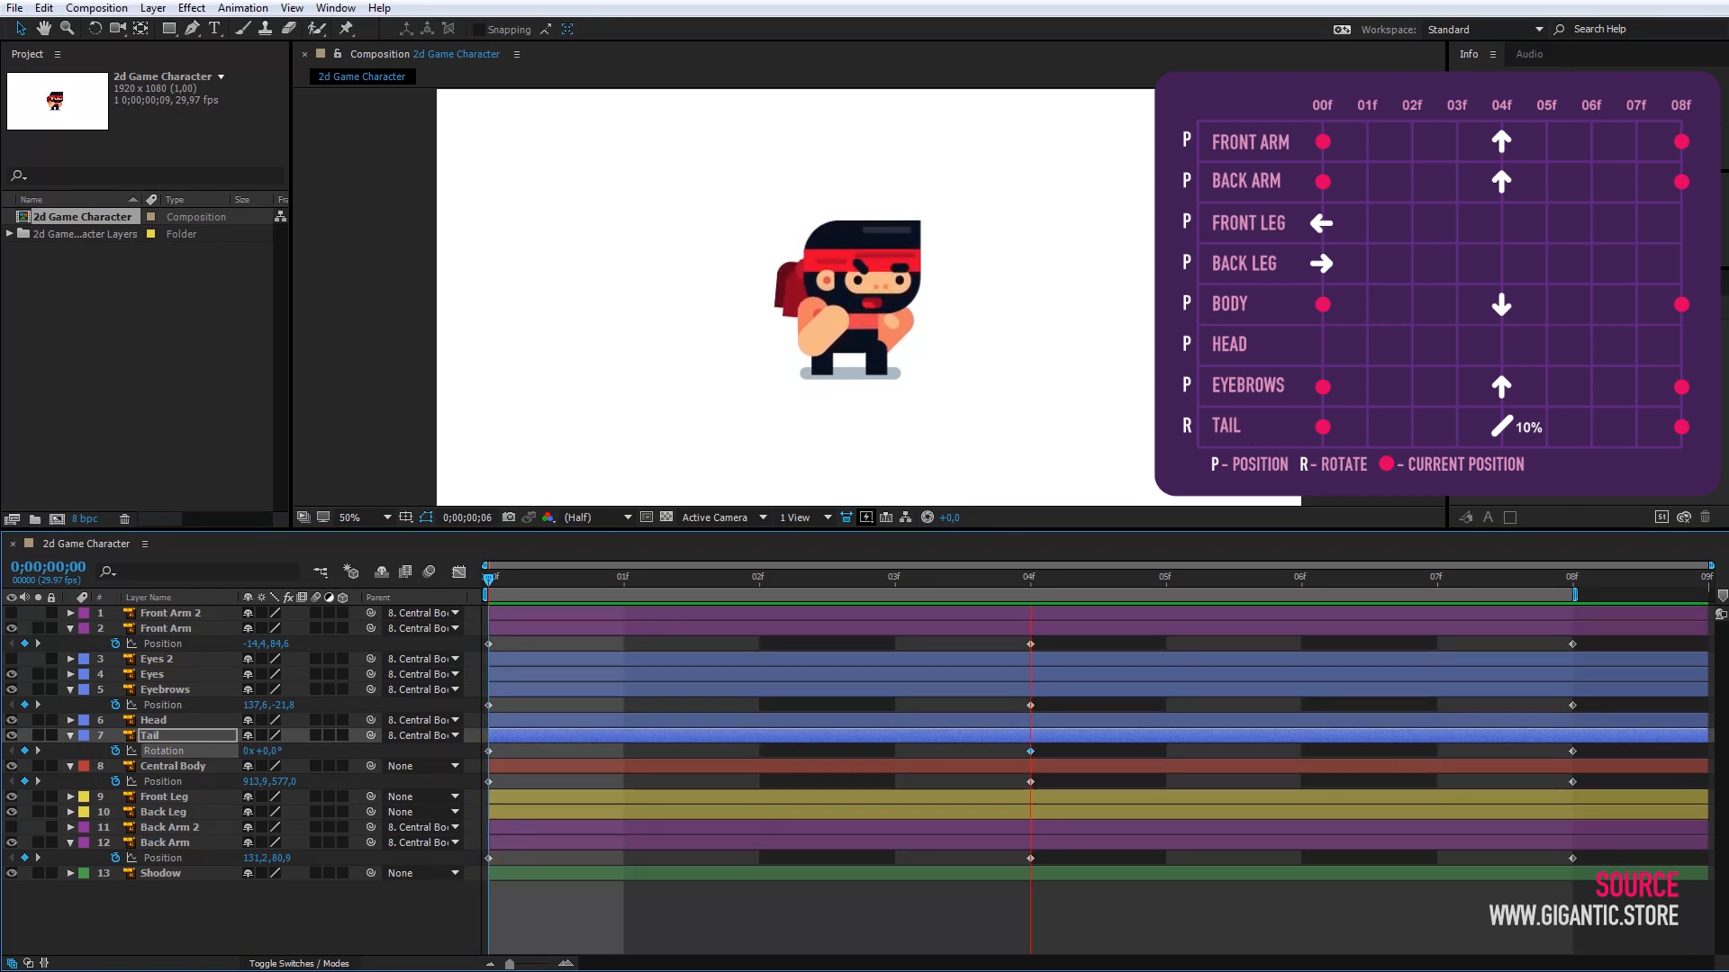